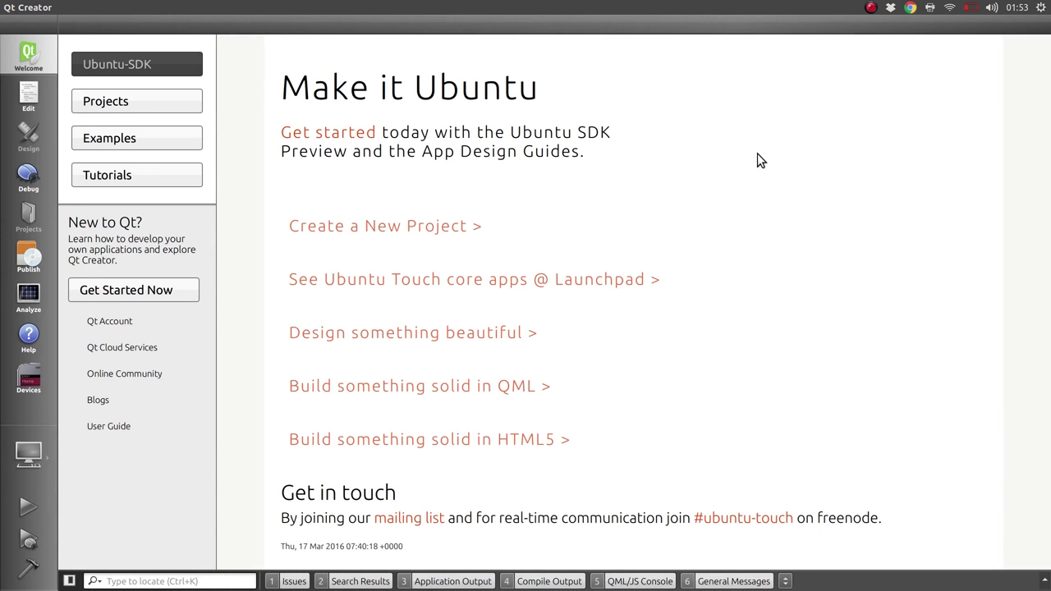
mouse_move(411, 225)
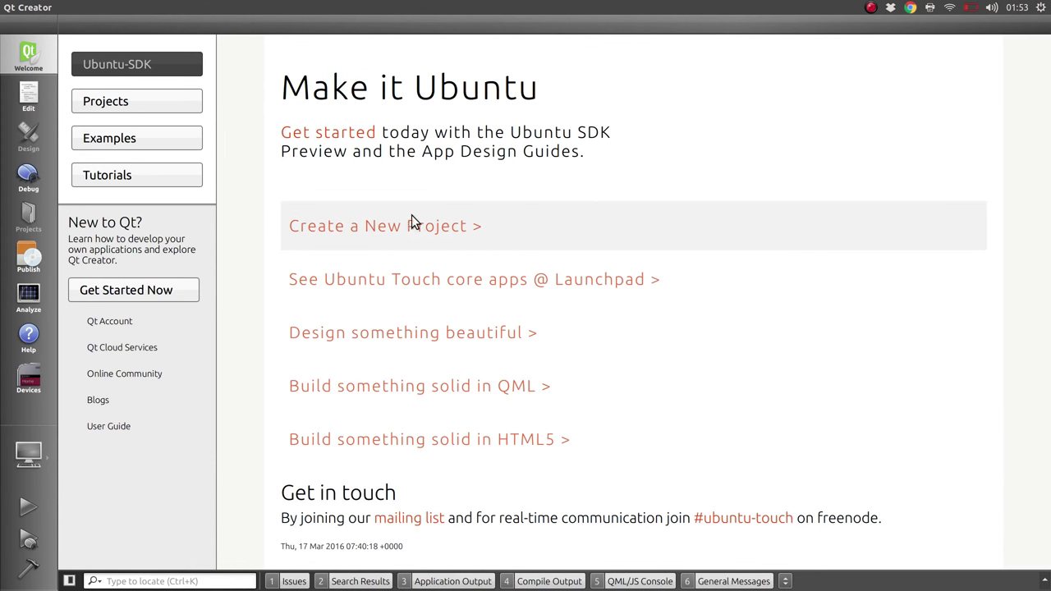
Step: Create a new QML App with Simple UI project named ImportDemo through the wizard
left_click(378, 226)
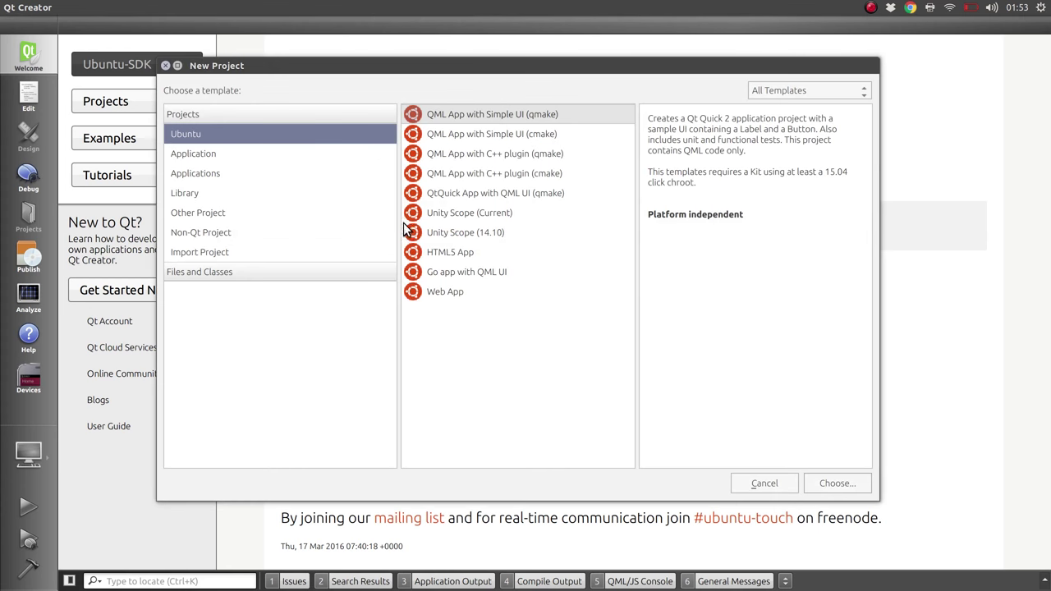
left_click(836, 483)
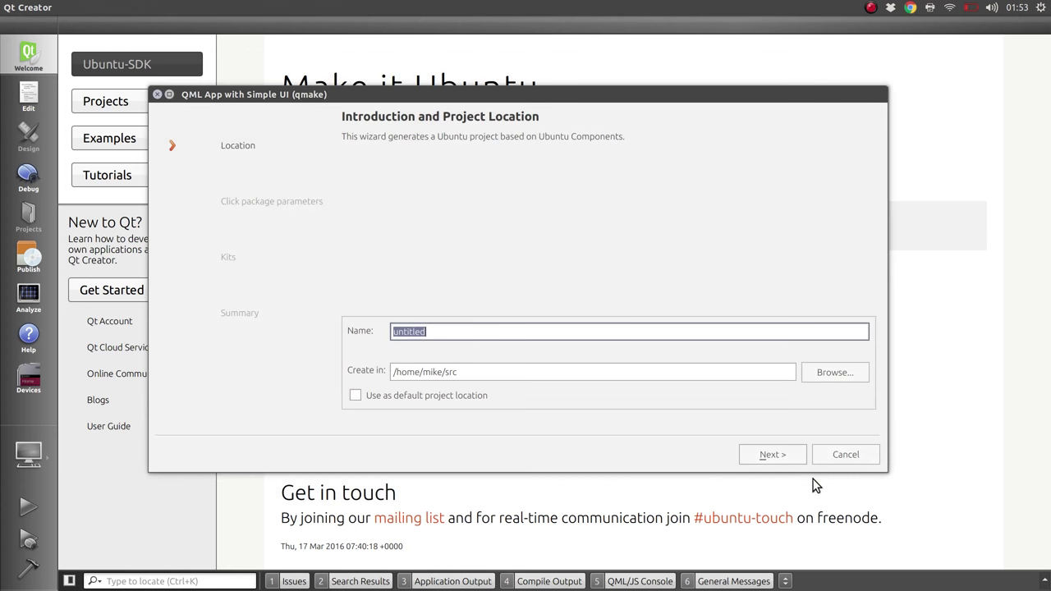
type("Import")
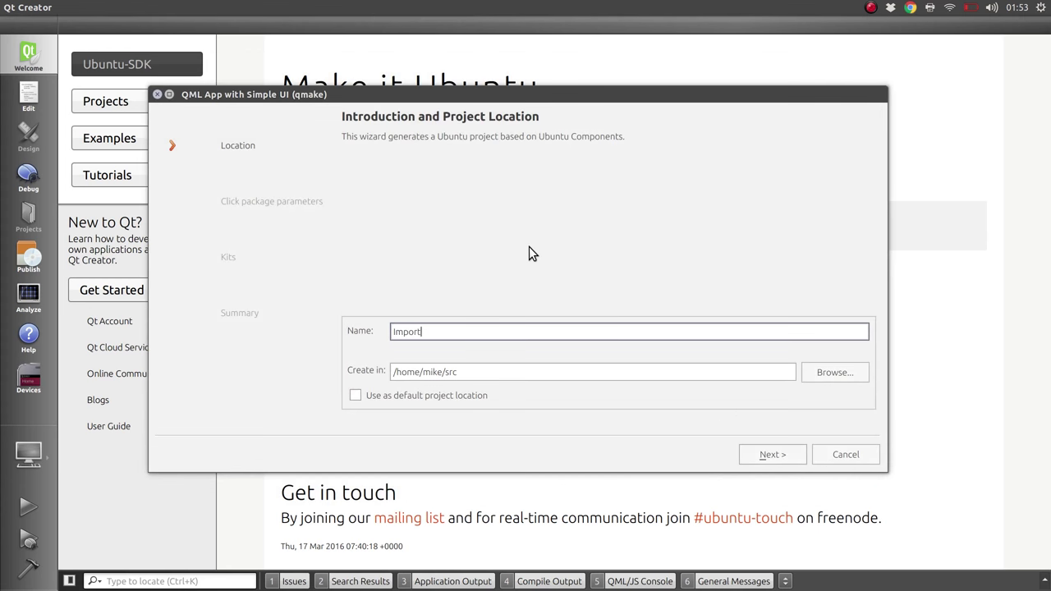
left_click(772, 453)
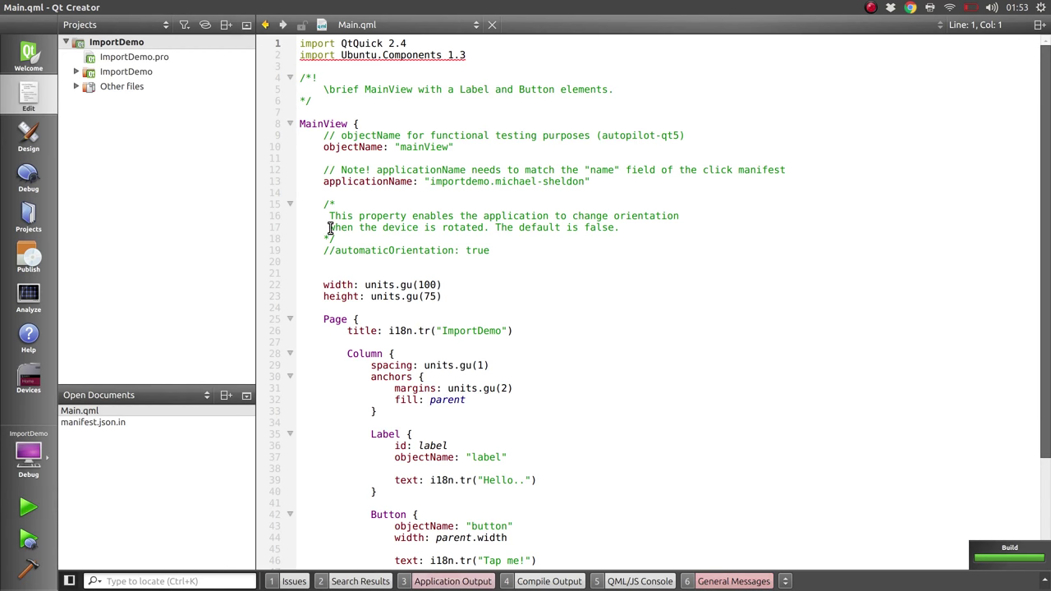
Step: Add 'import Ubuntu.Content 1.3' to Main.qml's imports and move down to the Page section
left_click(26, 506)
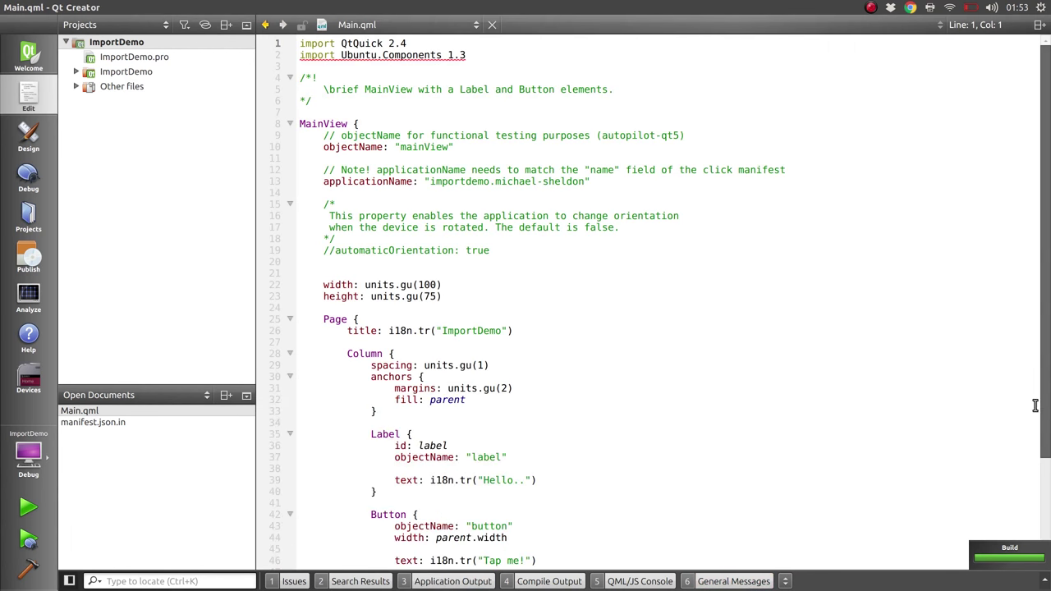
type("import Ubuntu.Co")
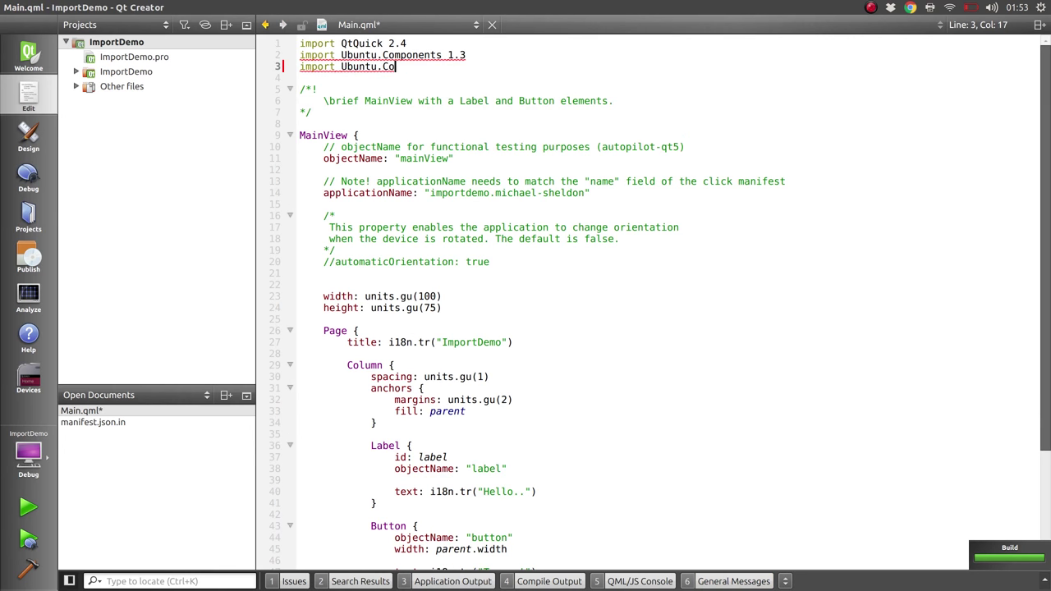
type("ntent 1.3")
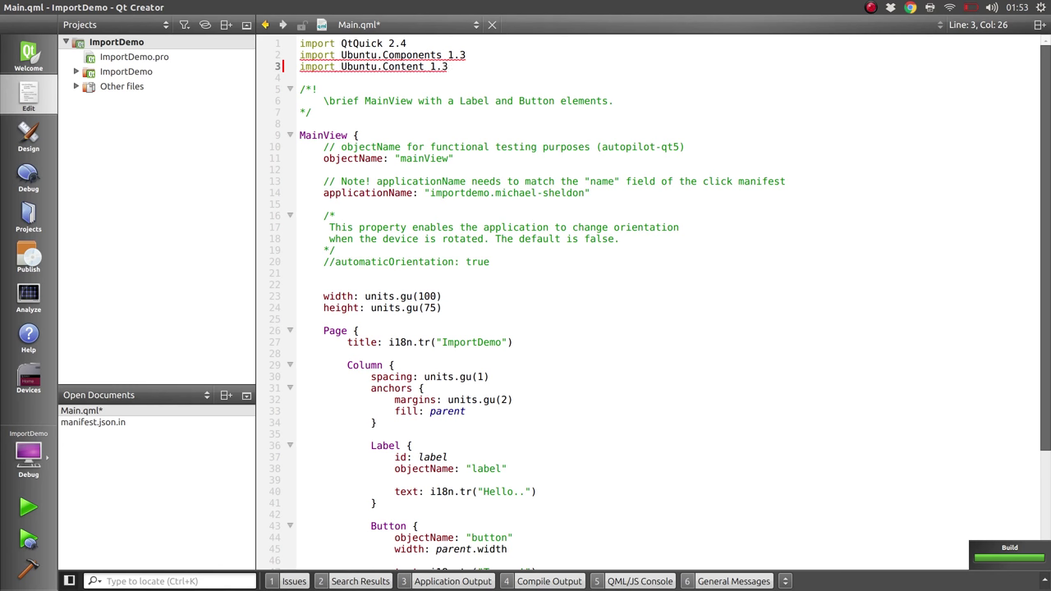
scroll("down", 3)
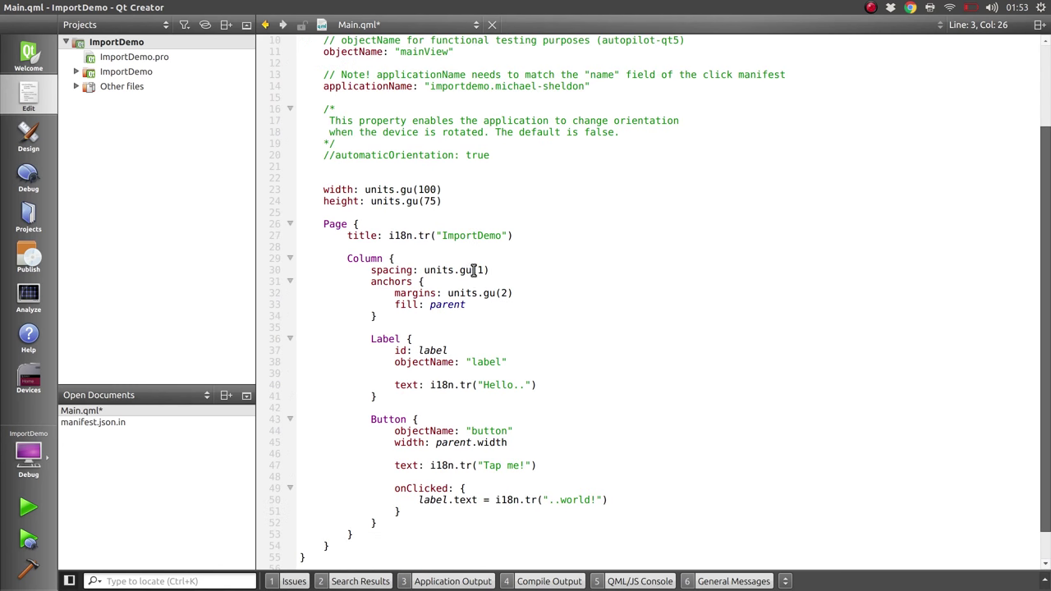
left_click(452, 214)
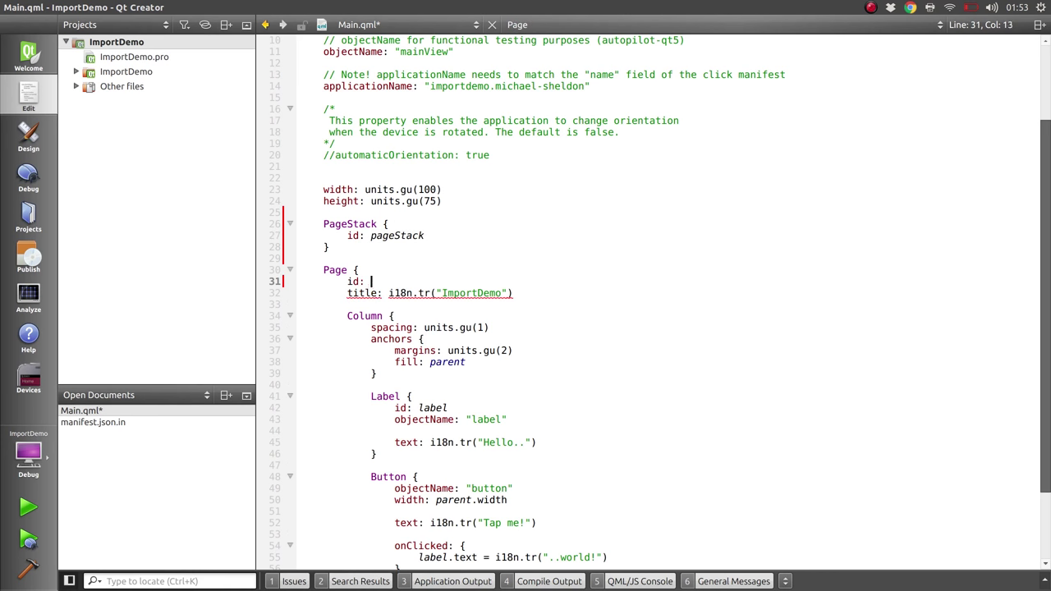
Step: Give the Page id mainPage and add a Component.onCompleted handler to the PageStack
type("mainPage")
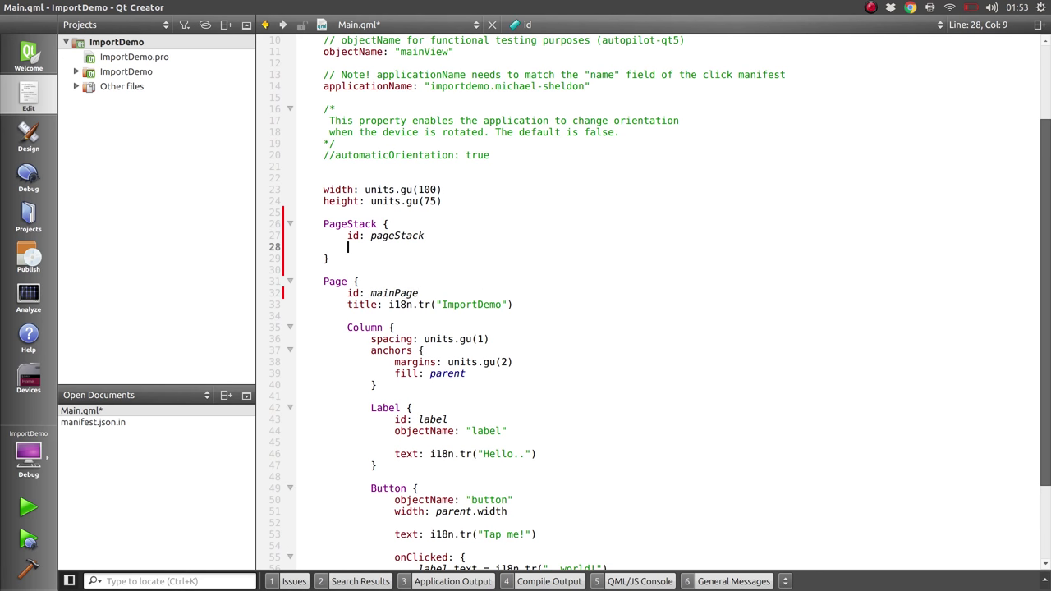
type("C")
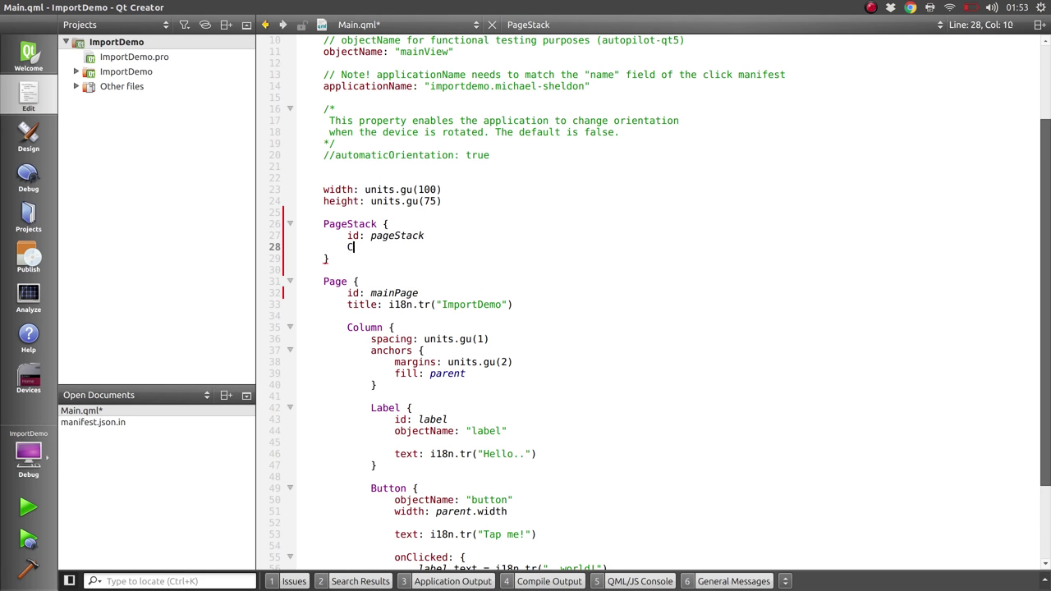
type("omponent.on")
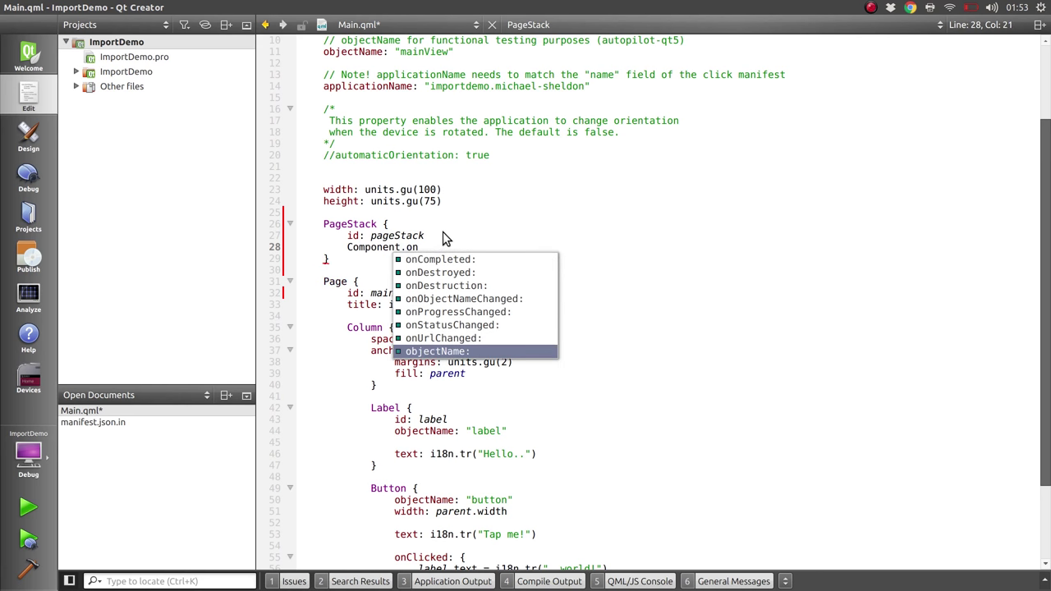
left_click(440, 260)
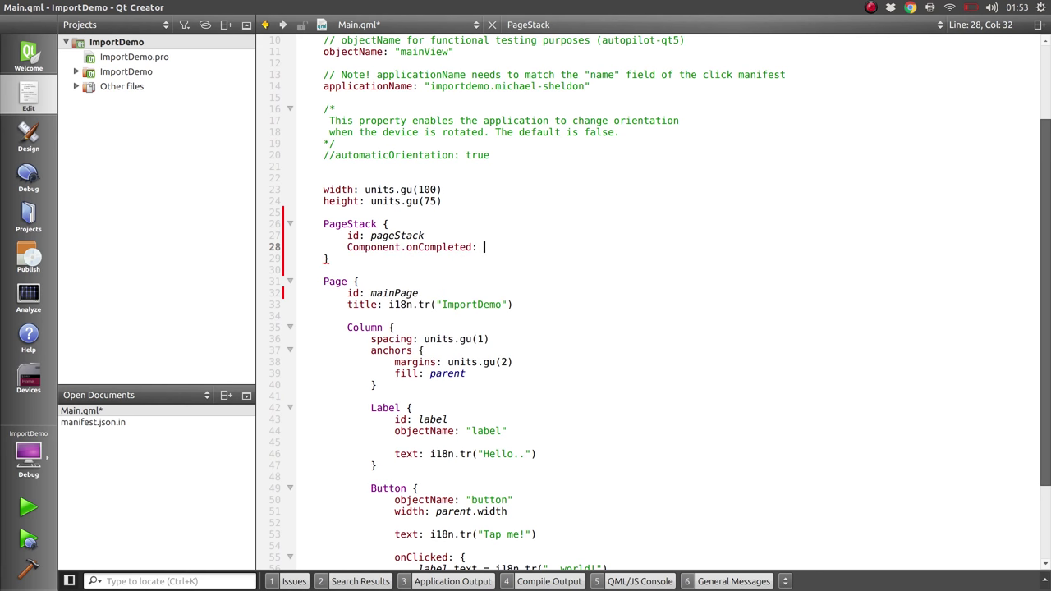
Step: Make onCompleted call push(mainPage) so the PageStack shows the main page
type("ps")
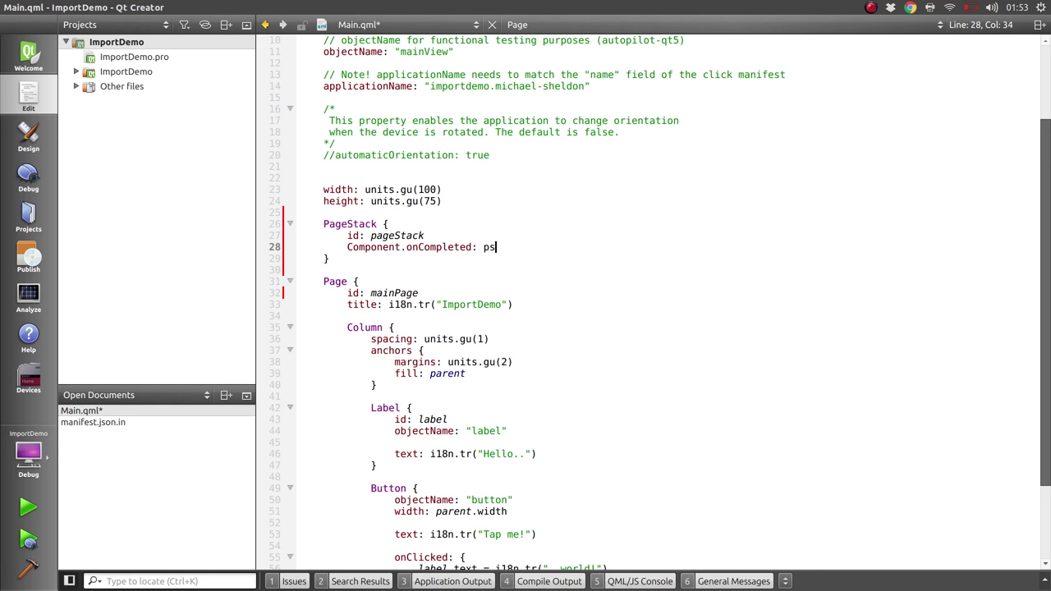
type("ush(mainPage")
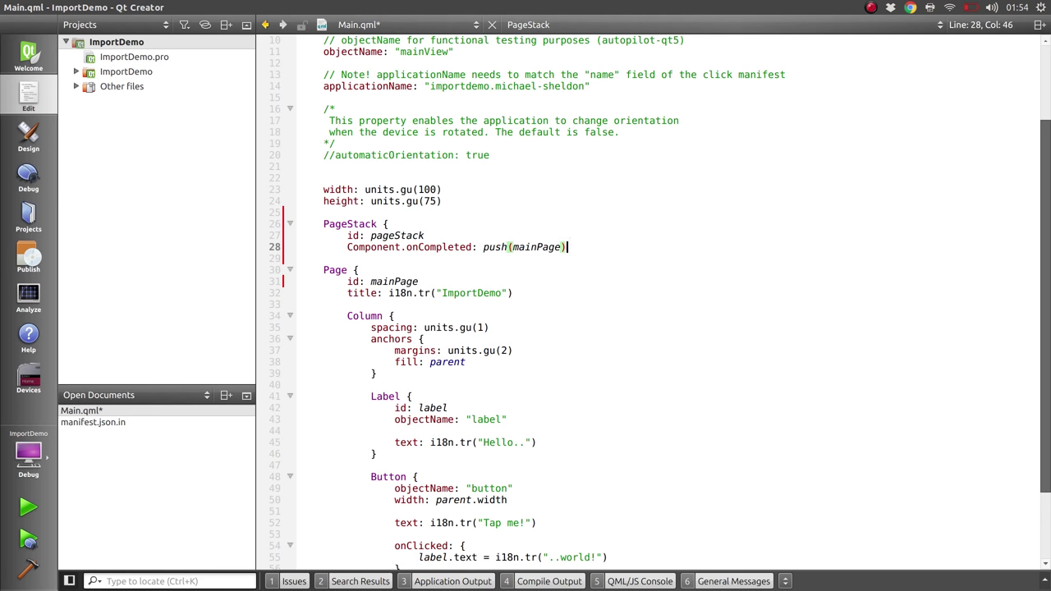
scroll("down", 3)
type("Page {")
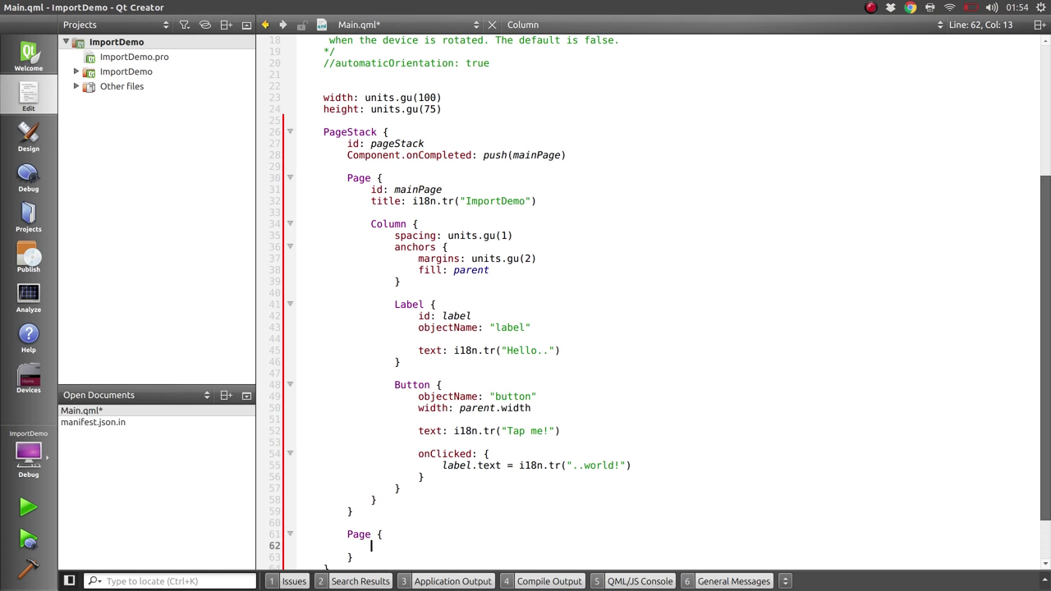
Step: Add a second Page with id pickerPage containing a ContentPeerPicker with id picker
type("id: p")
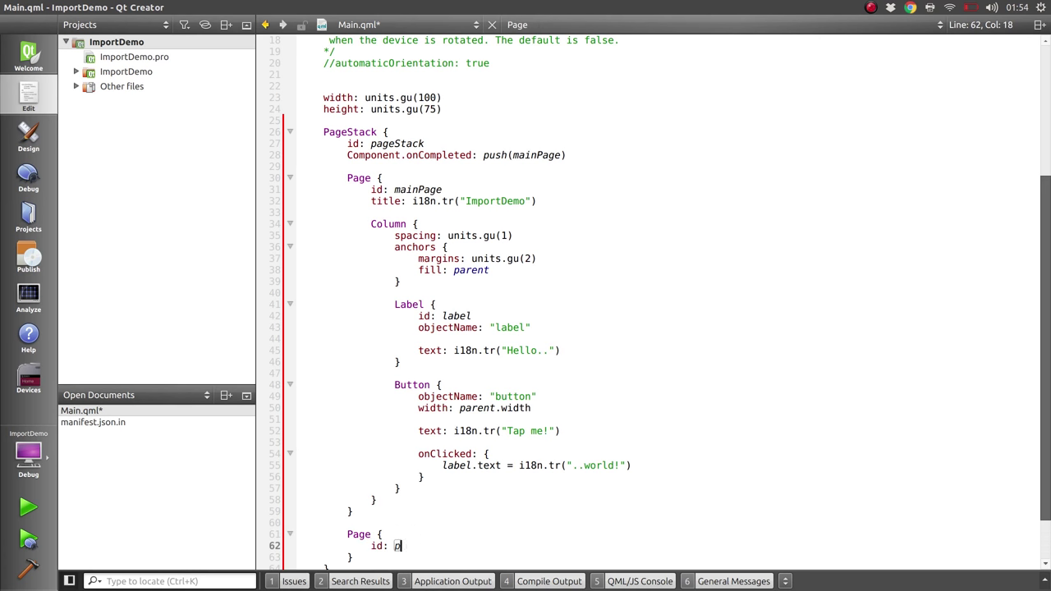
type("ickerPage")
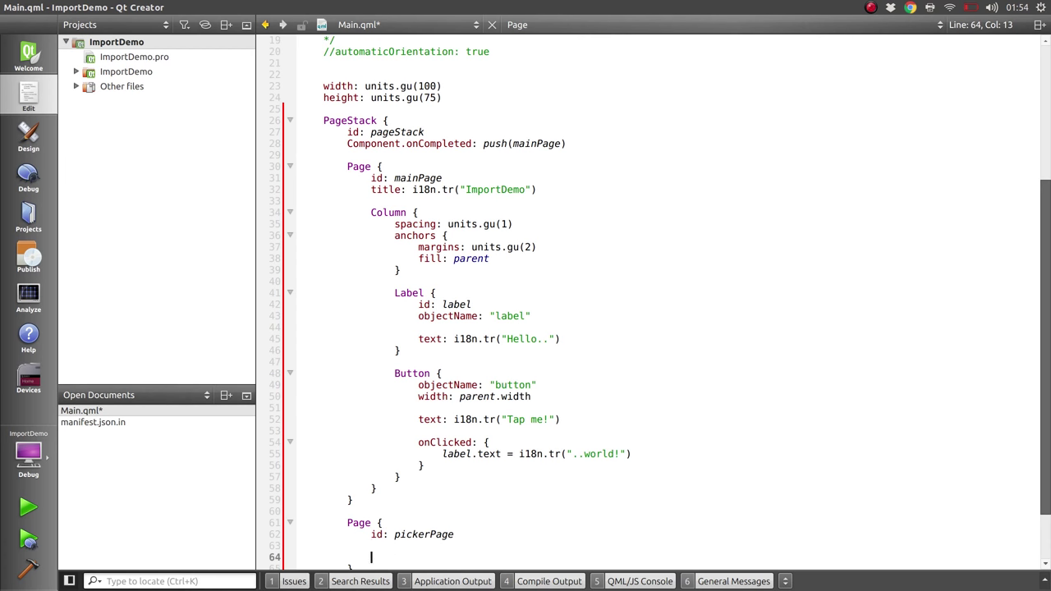
type("ContentPe")
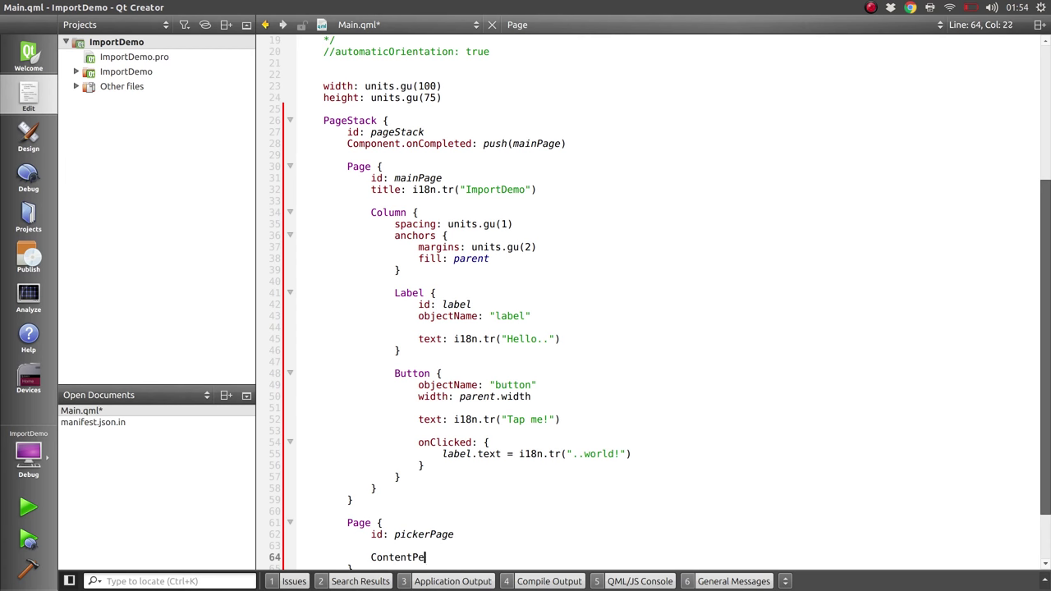
type("erPicker {")
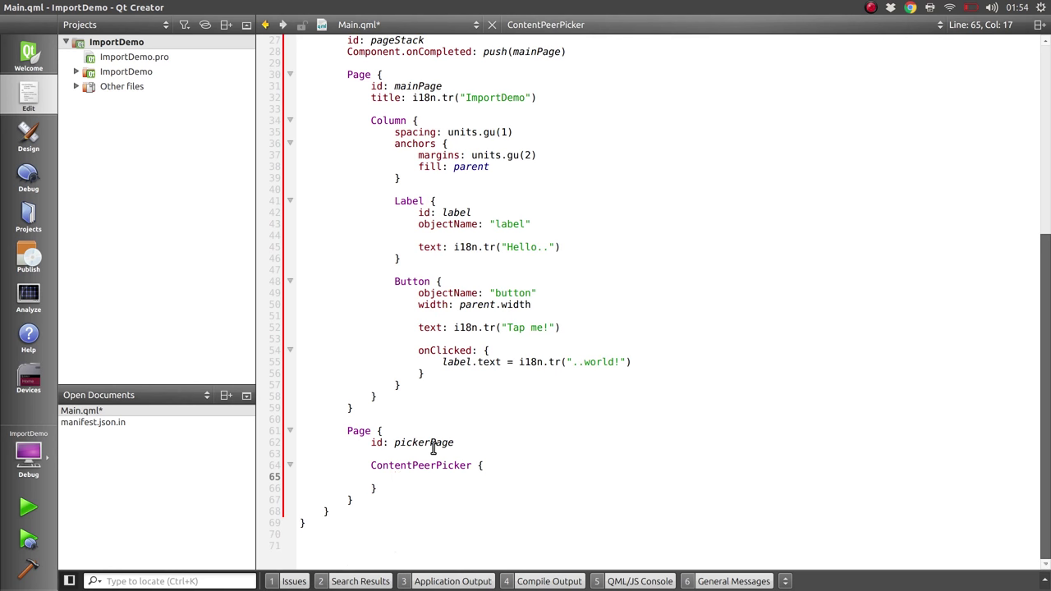
mouse_move(434, 447)
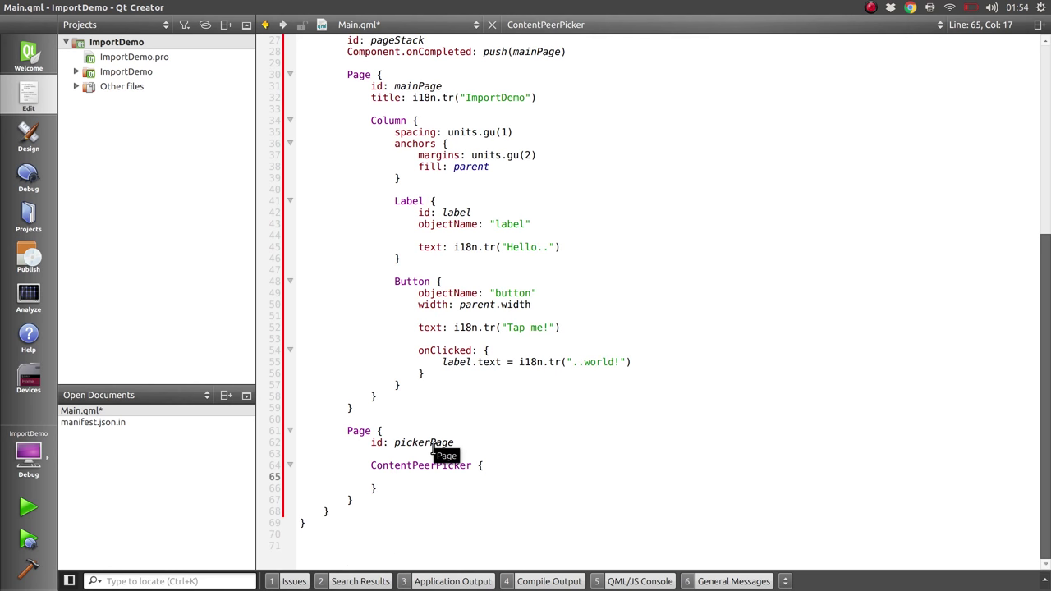
left_click(394, 476)
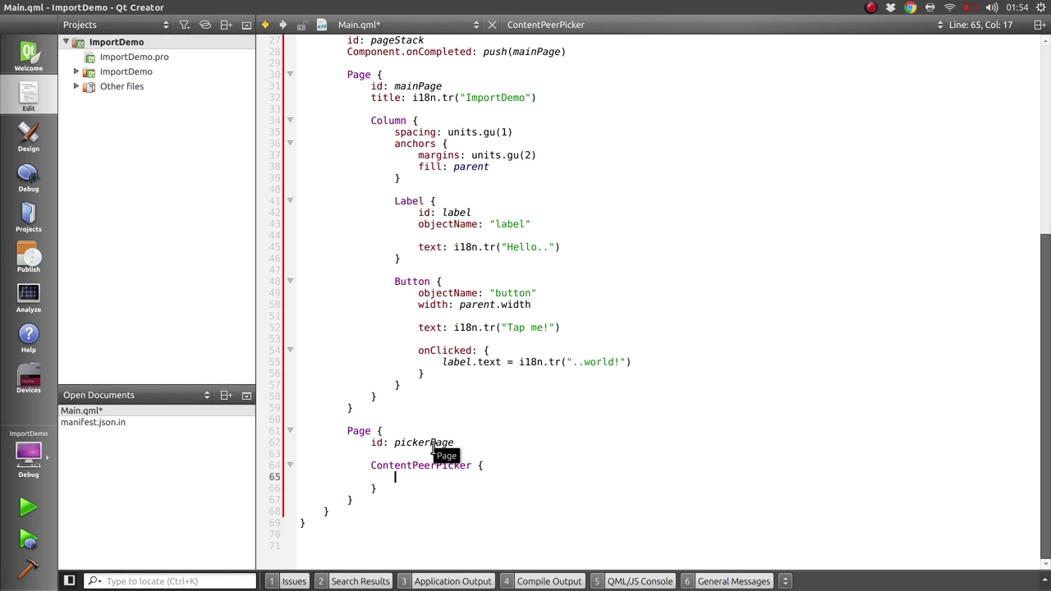
type("id: picker")
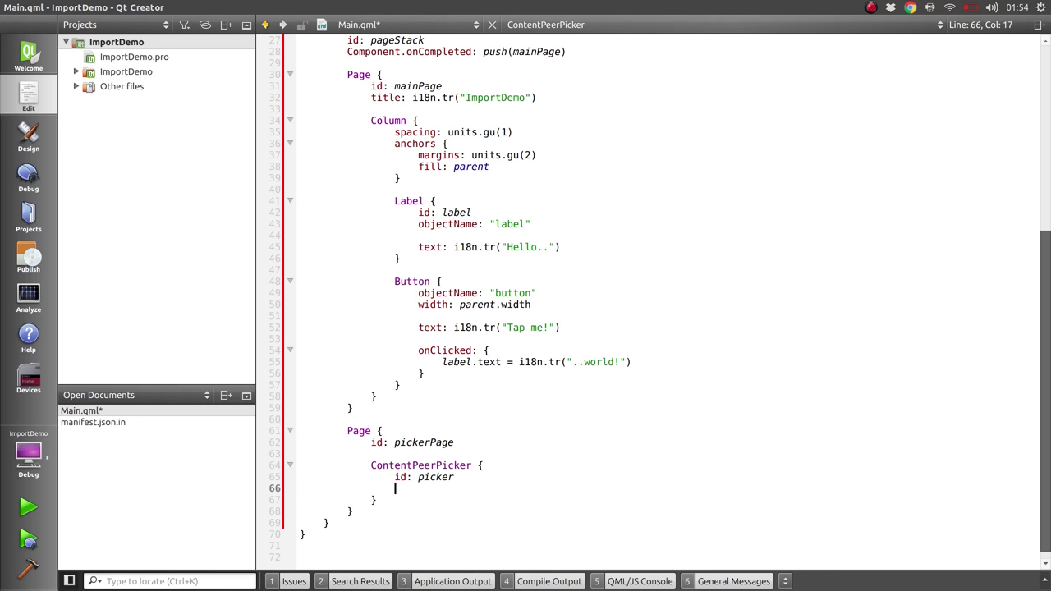
Step: Set the picker's handler to ContentHandler.Source and contentType to ContentType.Pictures, starting showTitle
type("h")
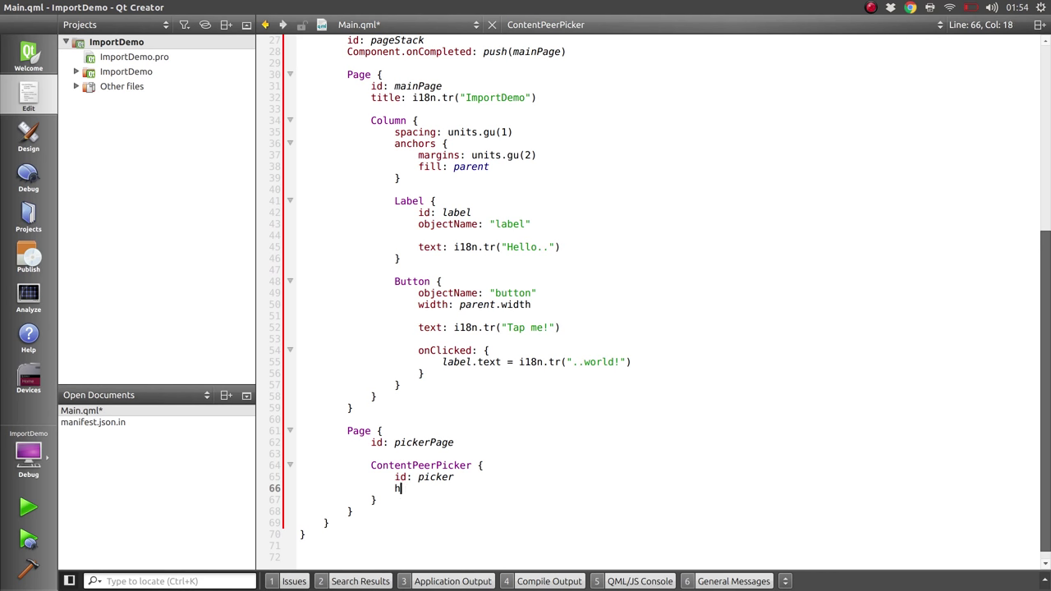
type("handler: ContentHandler.Source")
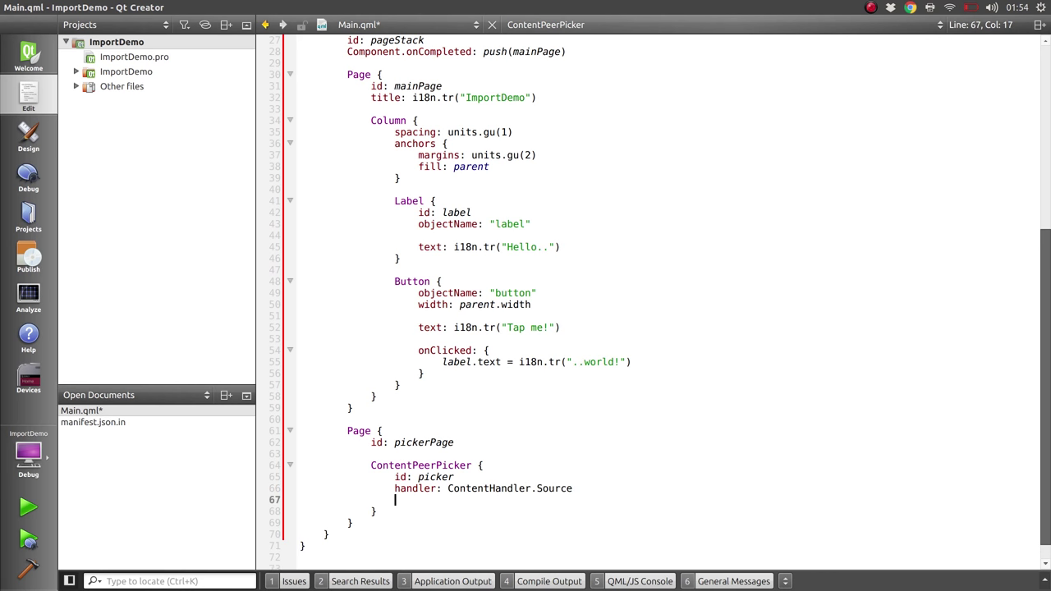
type("contentType:")
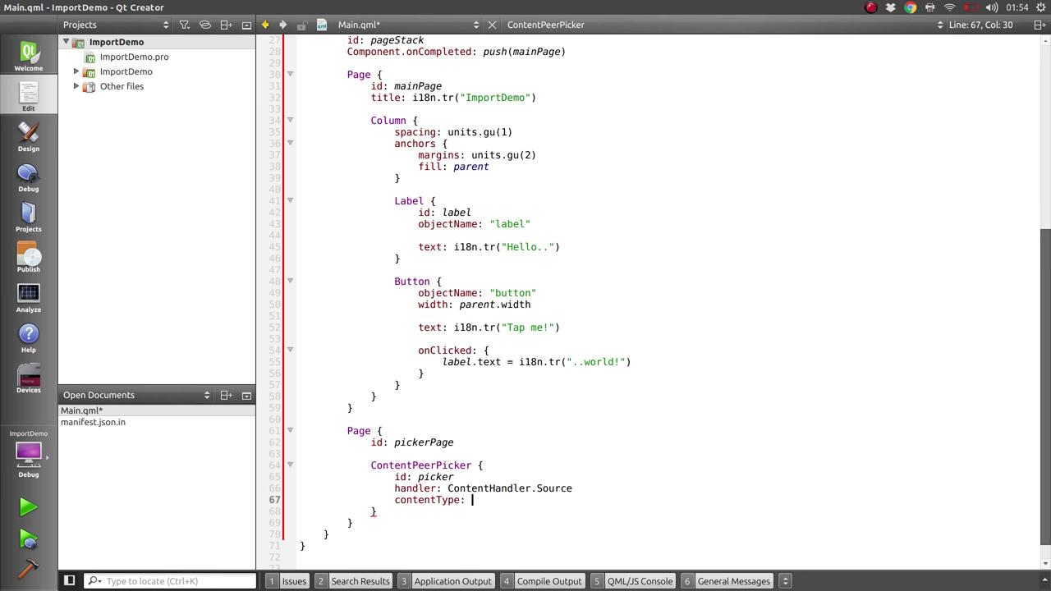
type("ContentType.P")
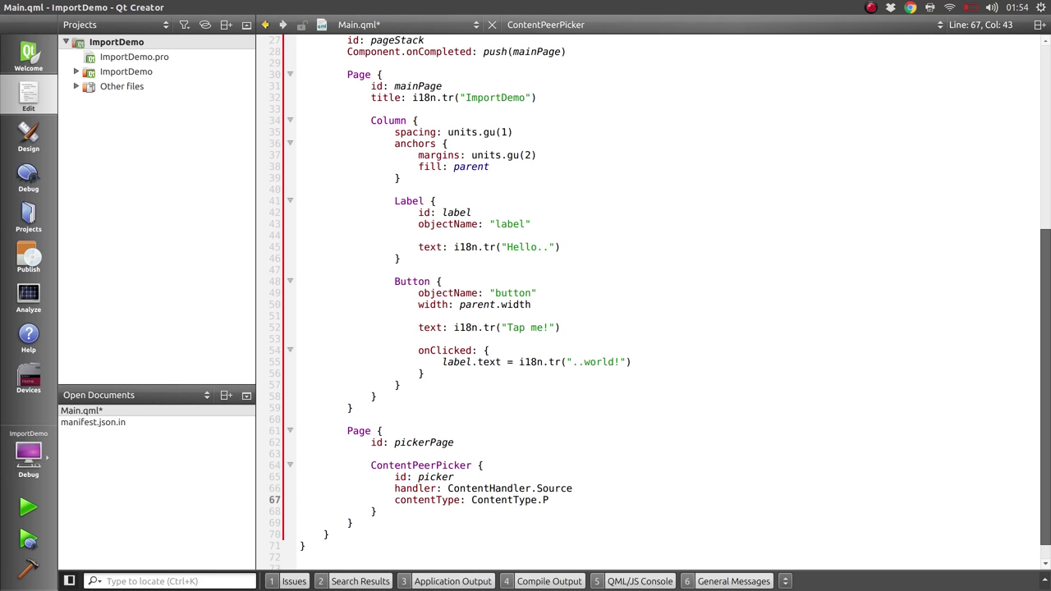
type("ictures")
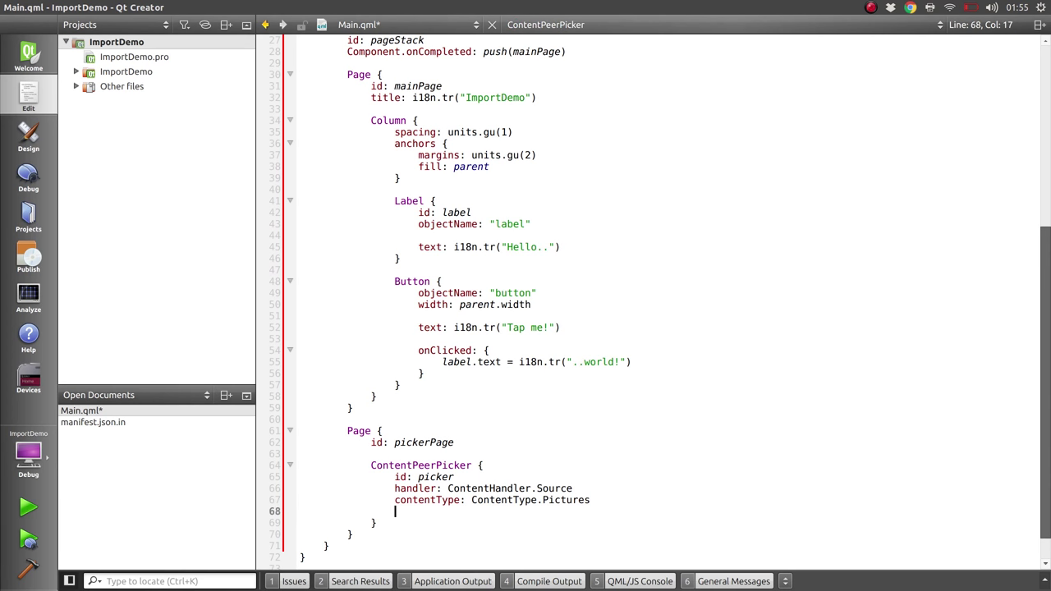
type("showTitle: false")
left_click(667, 454)
type("title: \"Import\"")
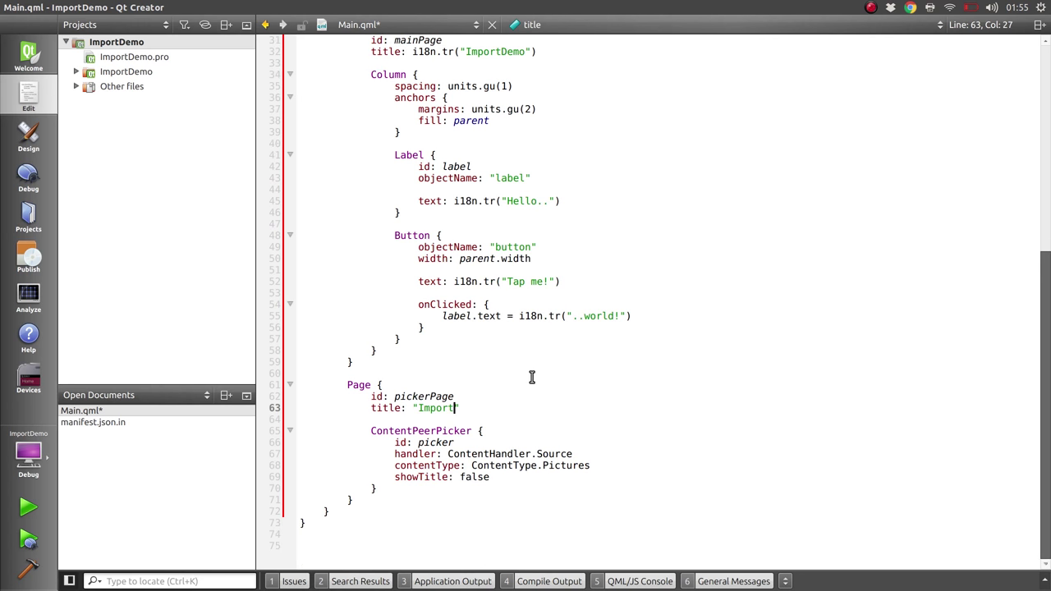
mouse_move(506, 289)
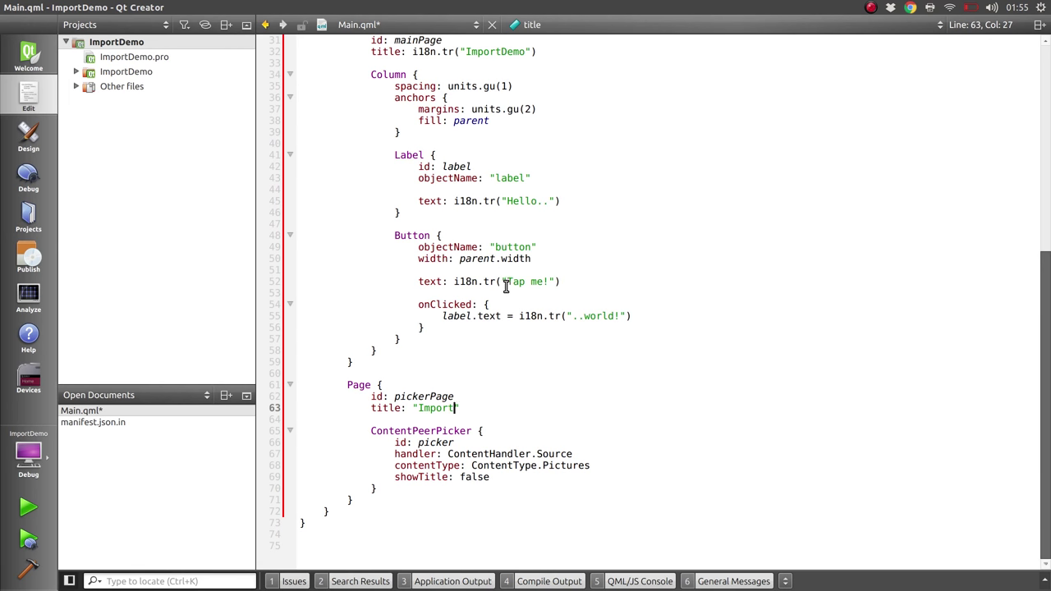
Step: Relabel the button Import, make onClicked do pageStack.push(pickerPage), and set the picker page visible: false
double_click(526, 283)
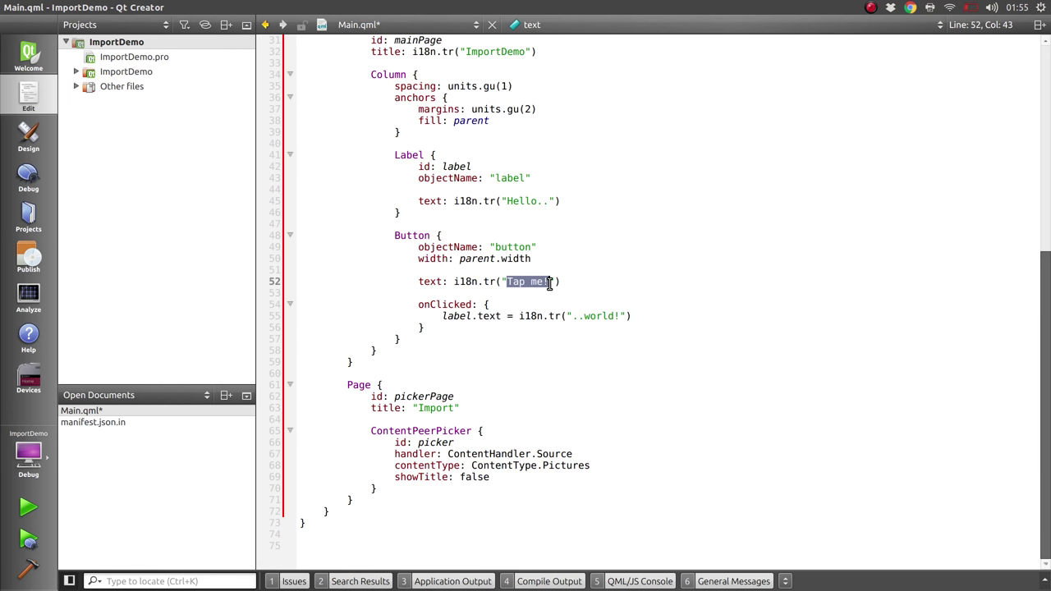
type("Import")
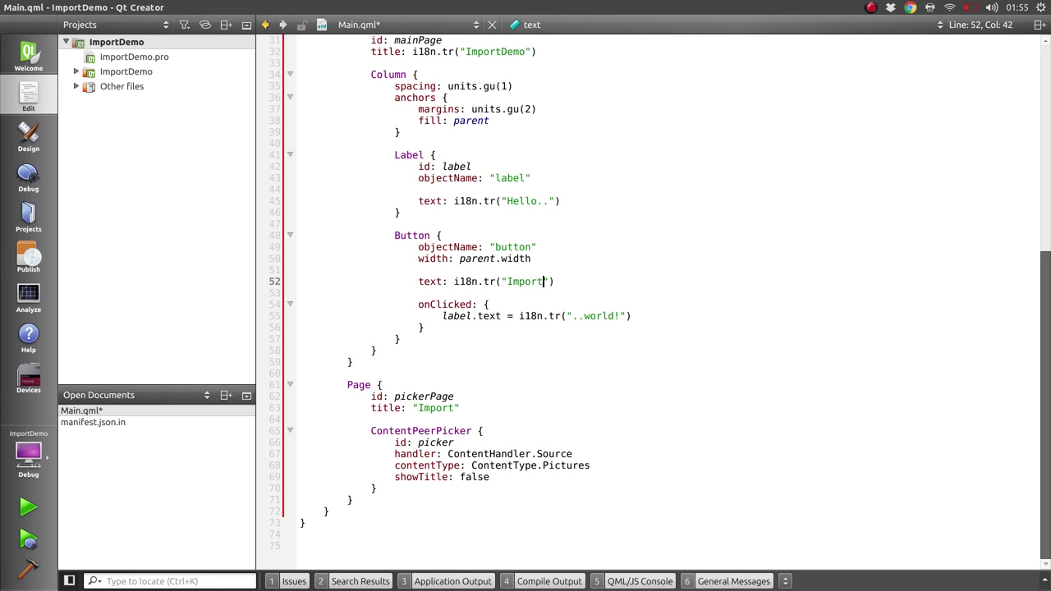
mouse_move(447, 315)
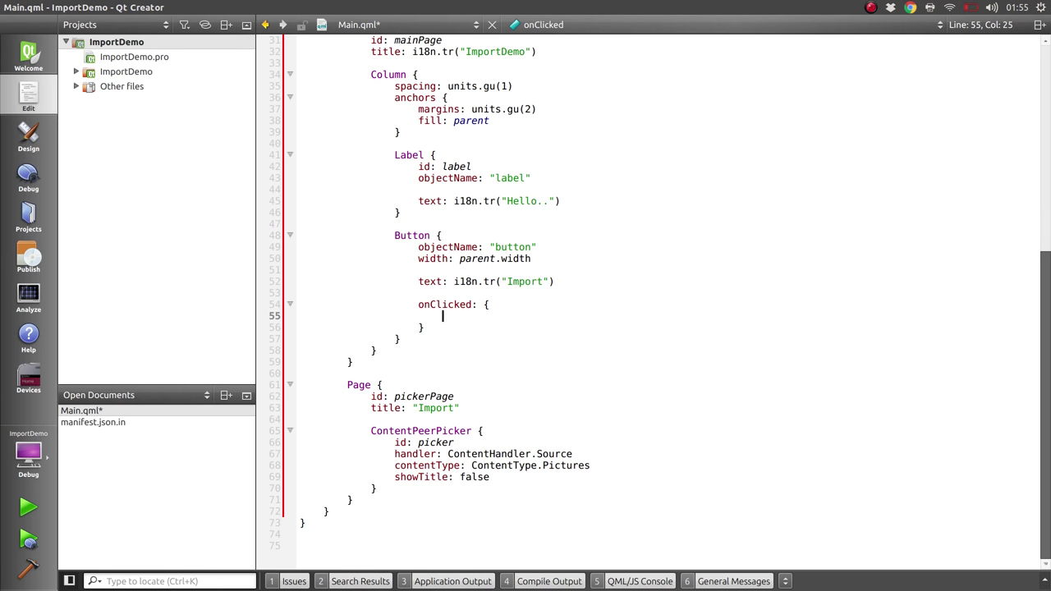
type("pageStack.push(pickerPag")
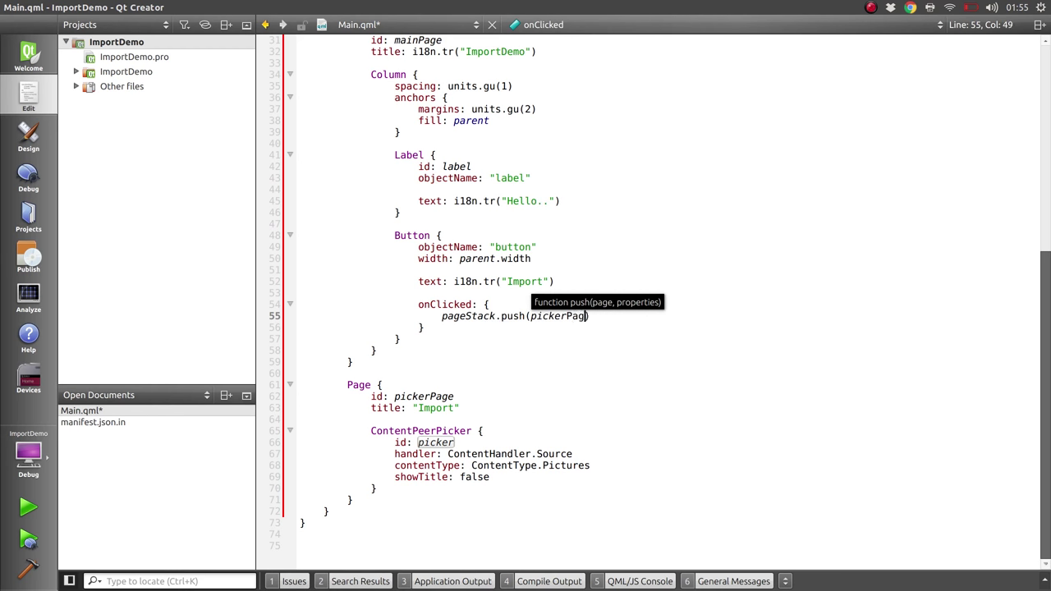
type("e)")
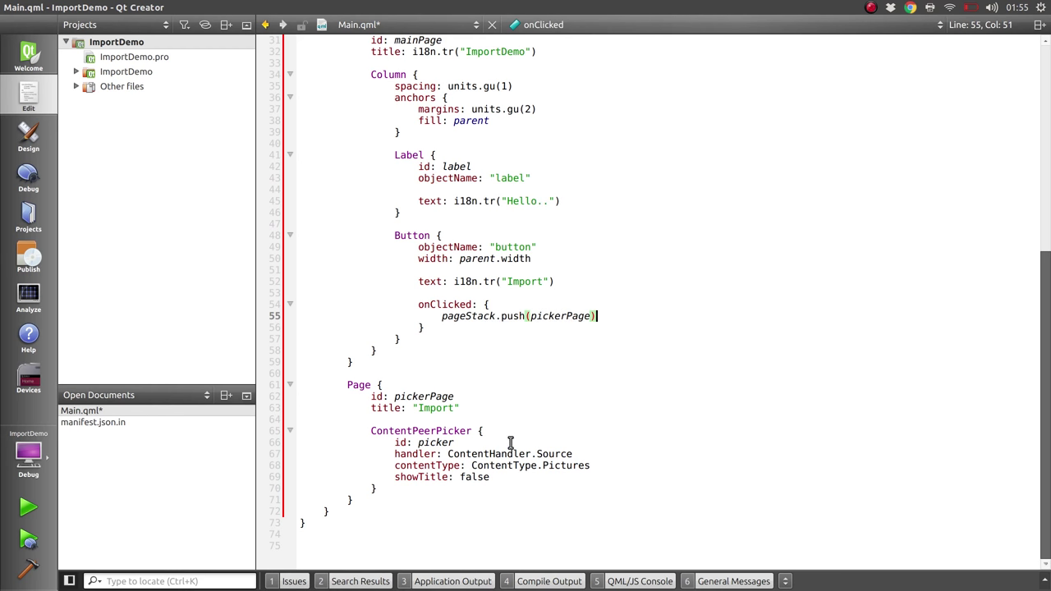
type("visible: false")
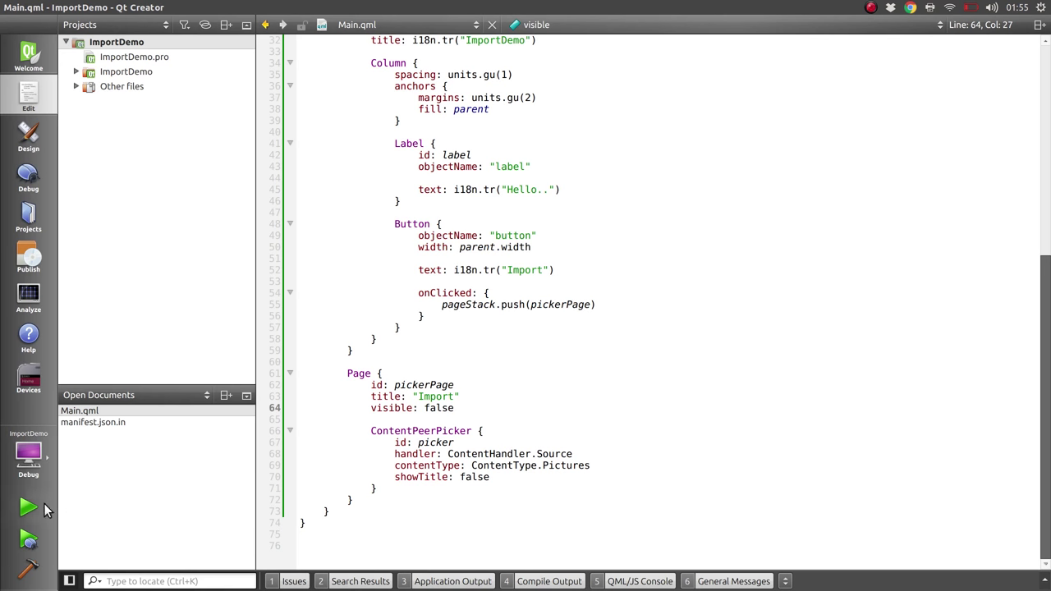
Step: Run ImportDemo and tap Import to see the picker listing Browser and Gallery
left_click(26, 508)
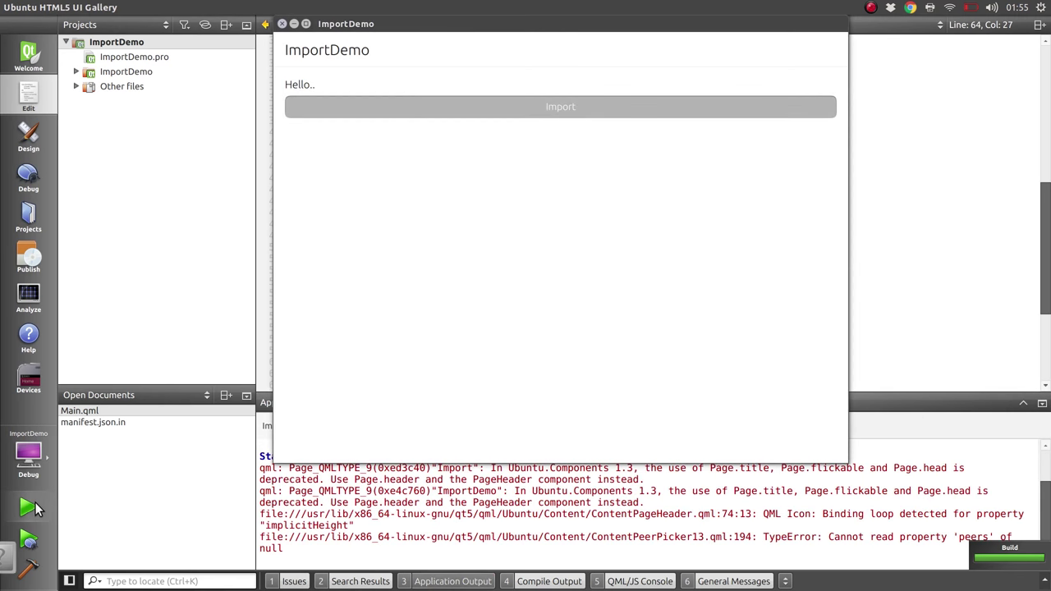
left_click(562, 105)
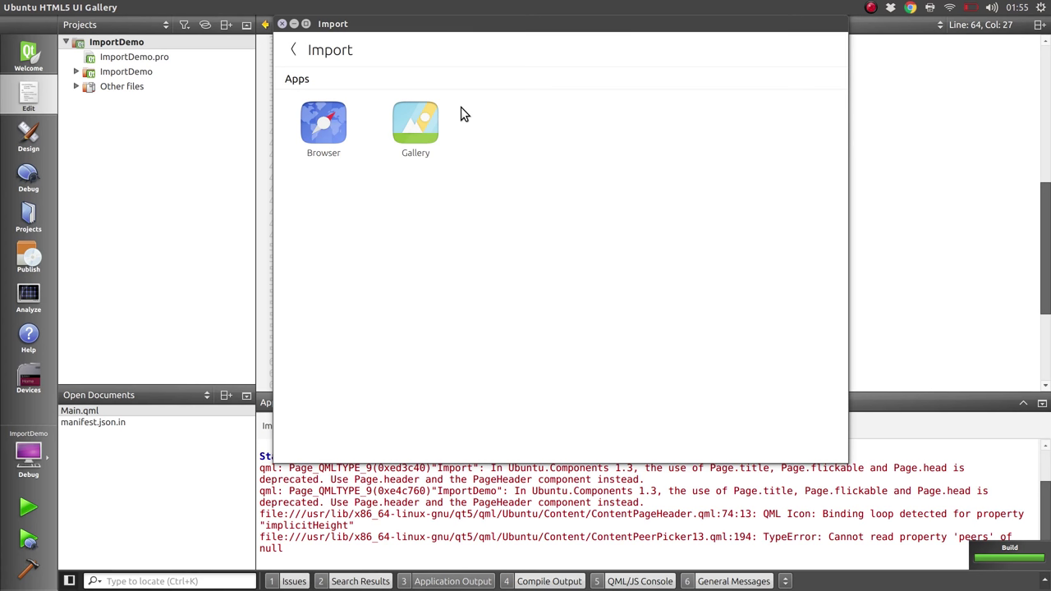
mouse_move(420, 122)
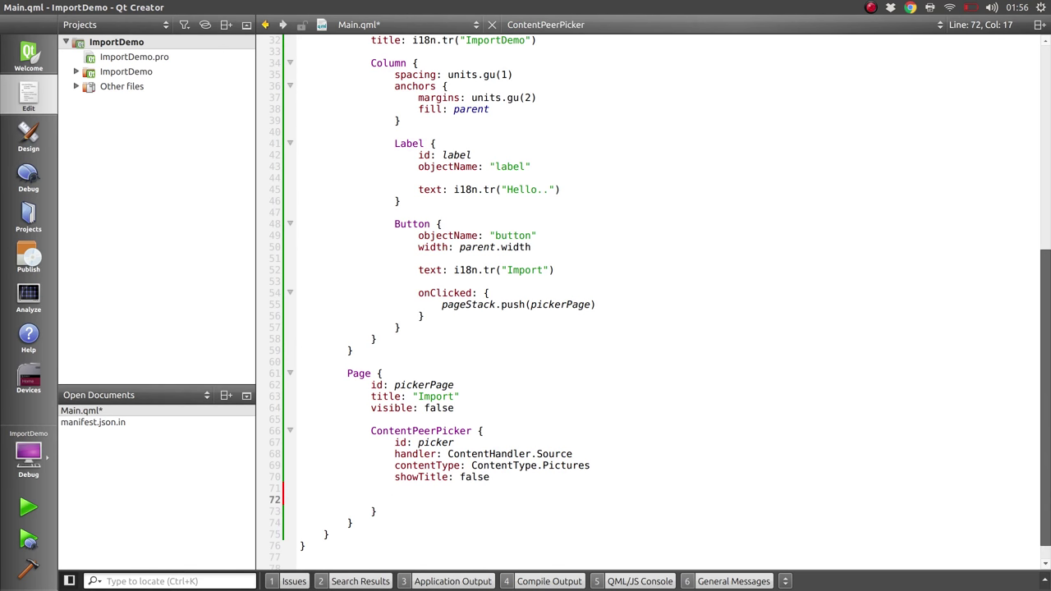
Step: Add an onPeerSelected handler to the ContentPeerPicker that calls peer.req…
type("onPeerSelected:")
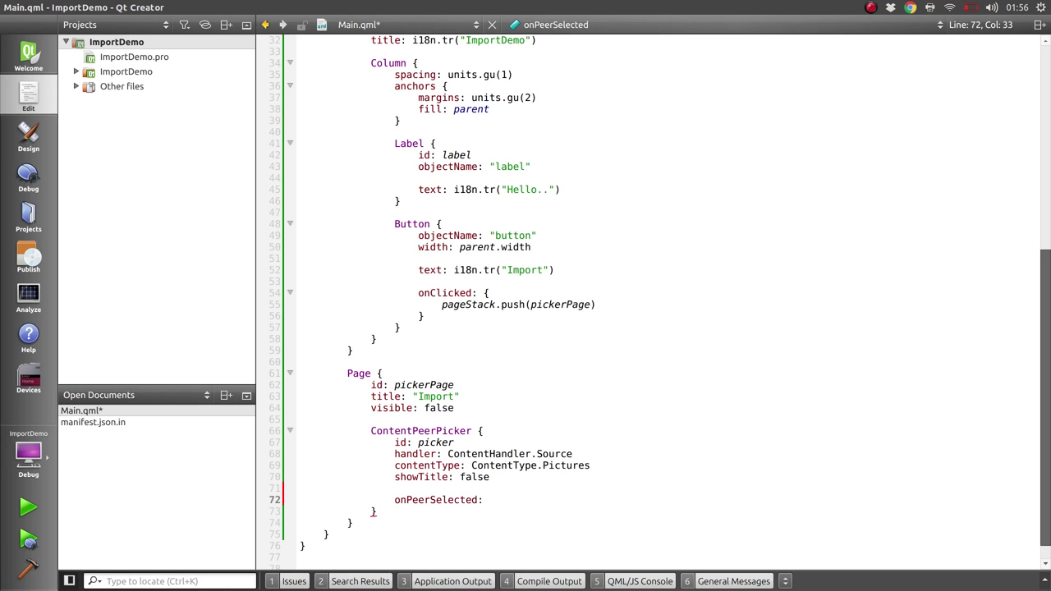
type("{")
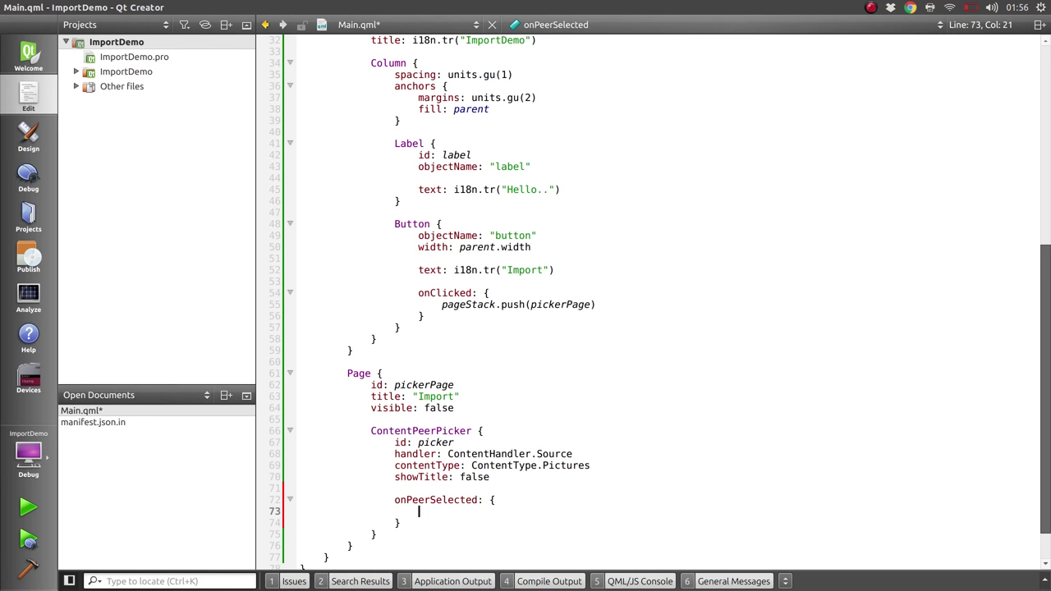
type("p")
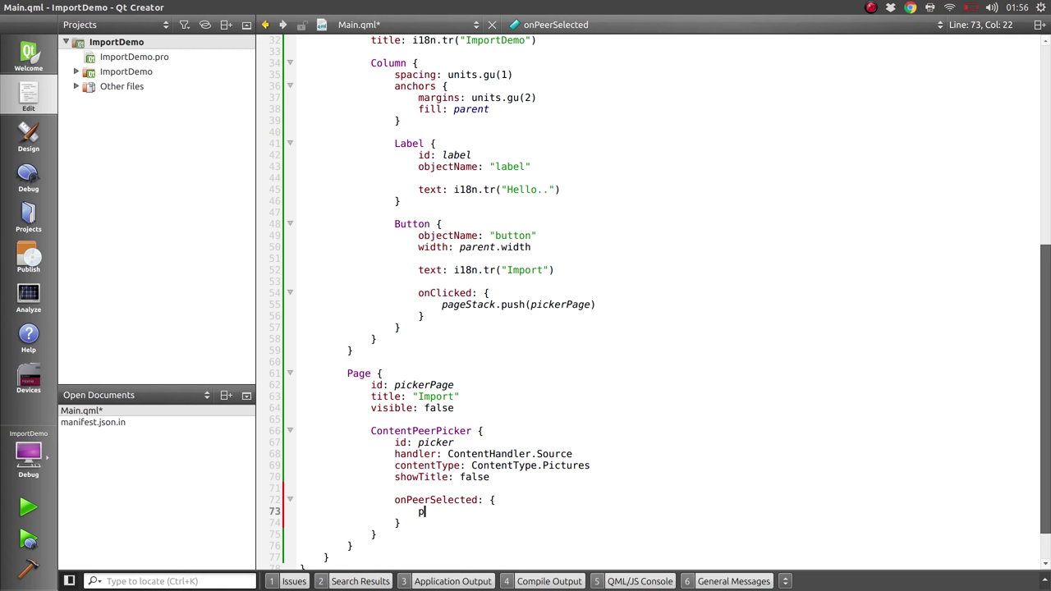
type("eer.")
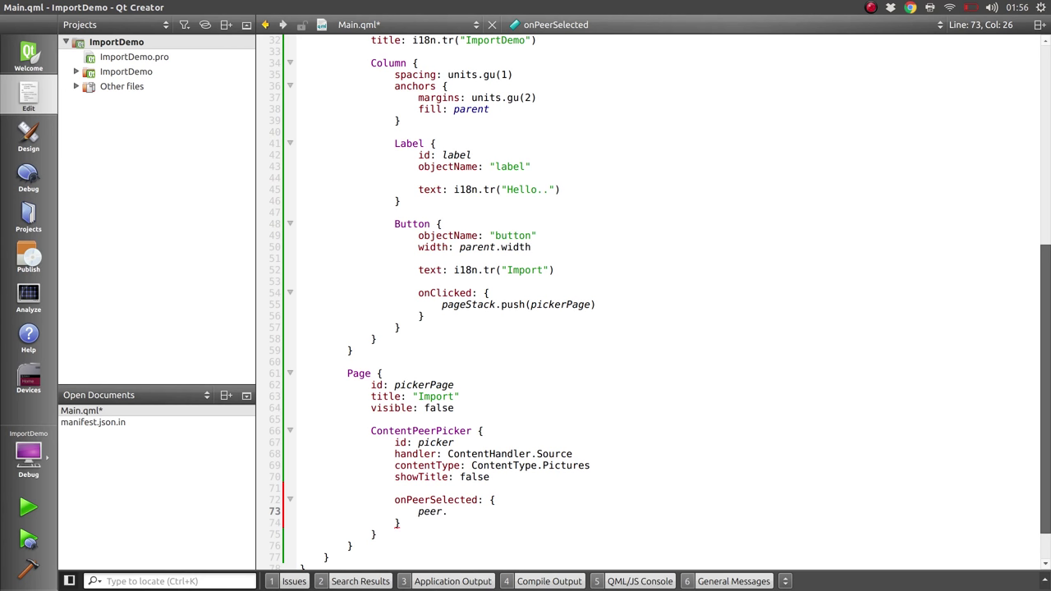
type("req")
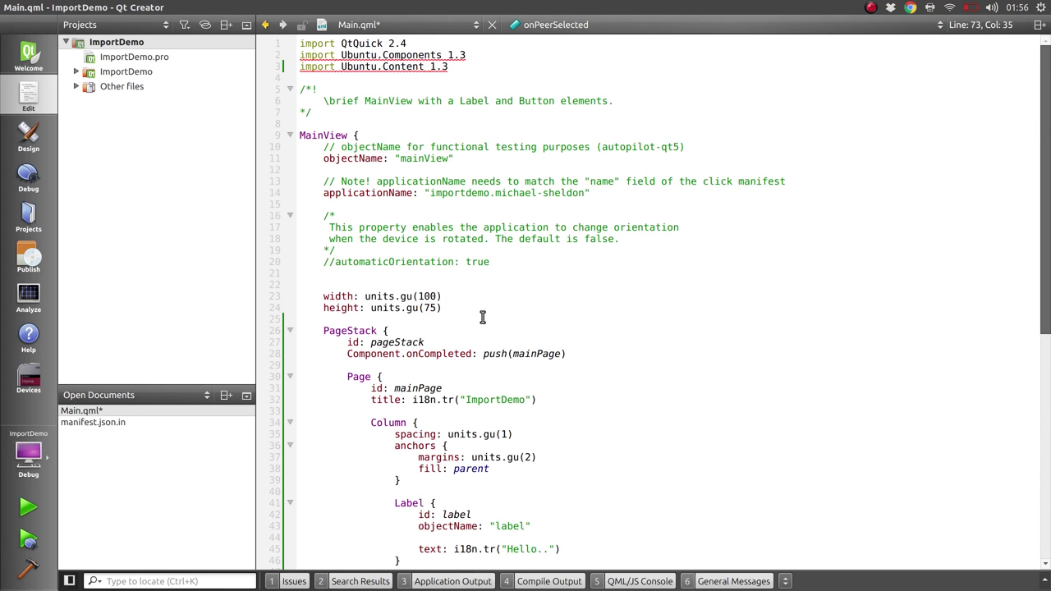
Step: Declare a new 'property var' for the transfer near the top of MainView and relaunch the app
type("proper")
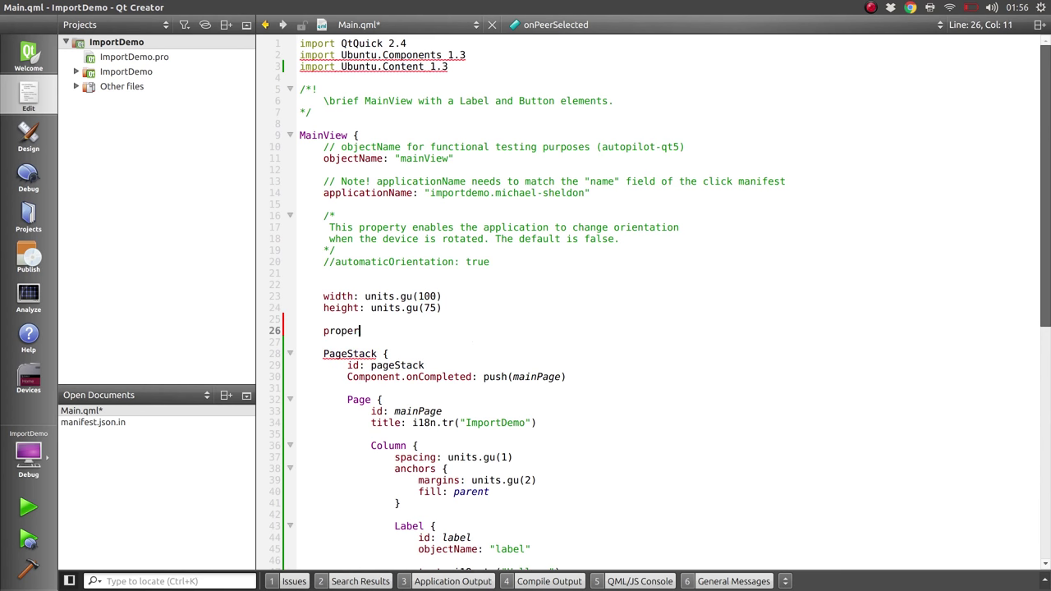
type("ty var")
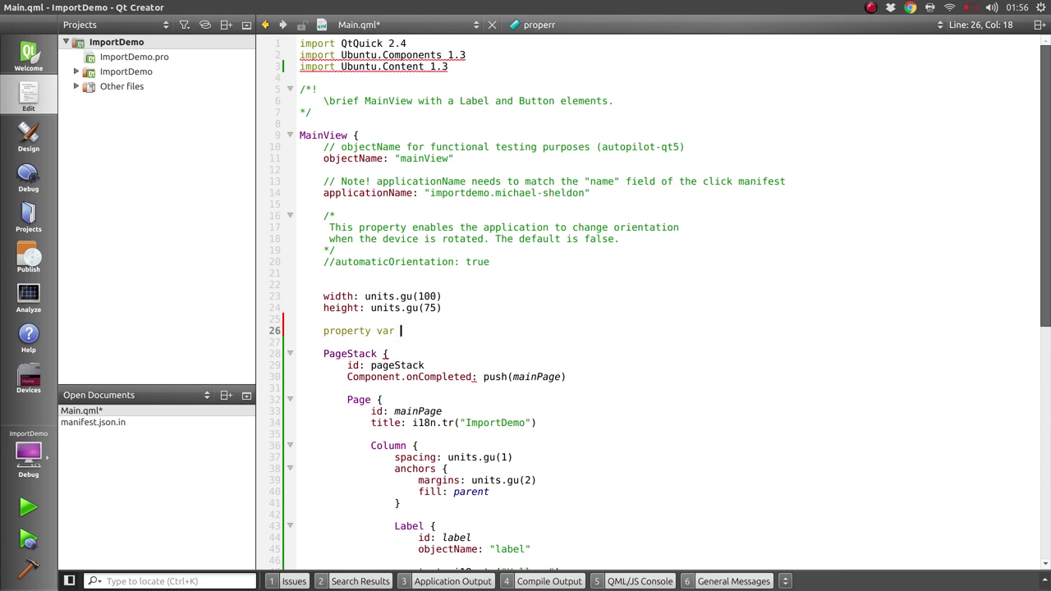
type("tr")
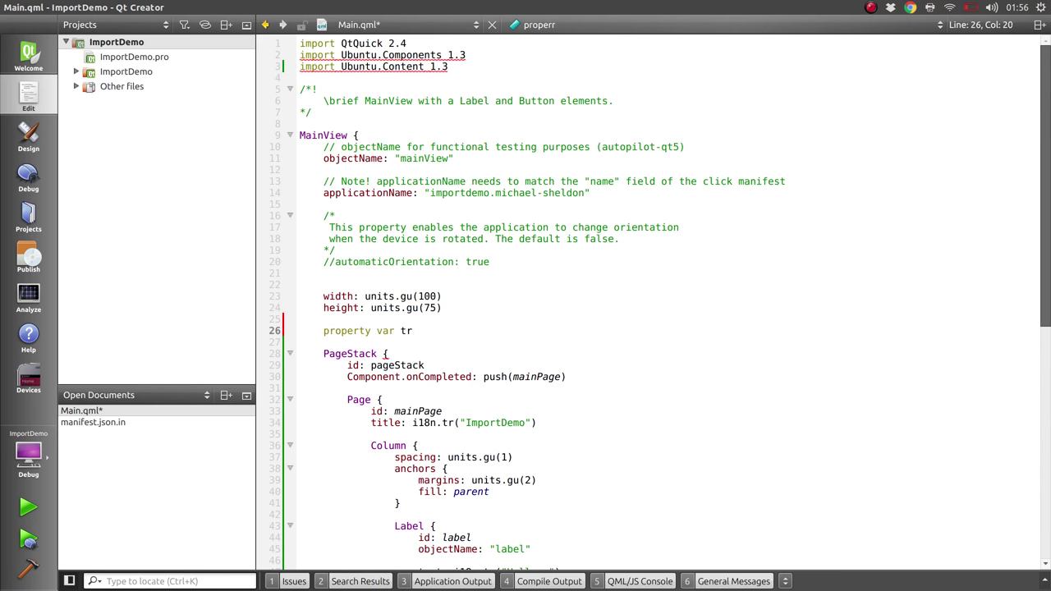
scroll("down", 3)
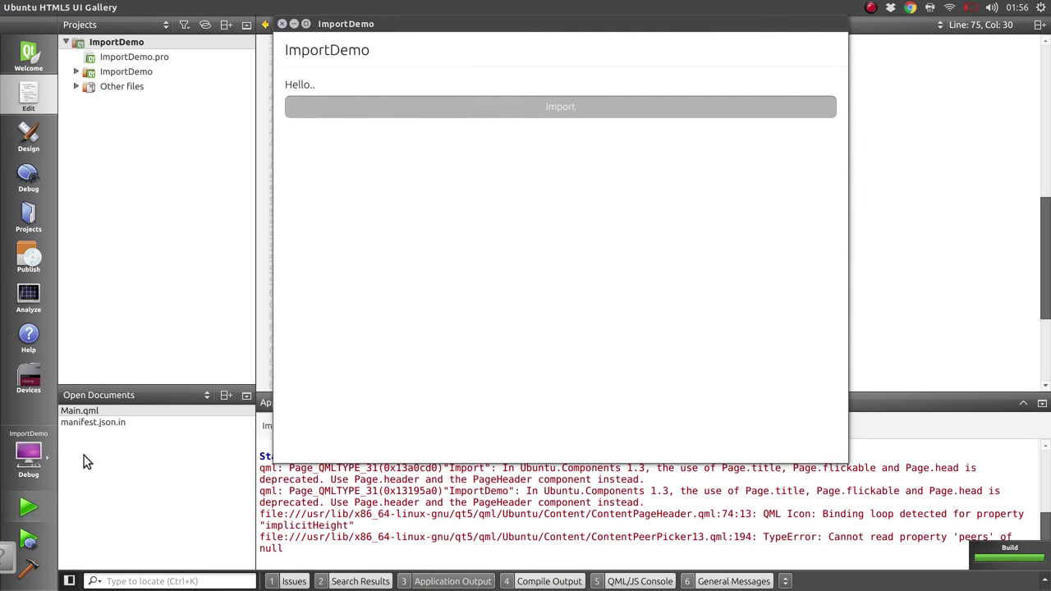
Step: Import a March events poster photo from Gallery via the picker, confirm it, then close ImportDemo
left_click(560, 105)
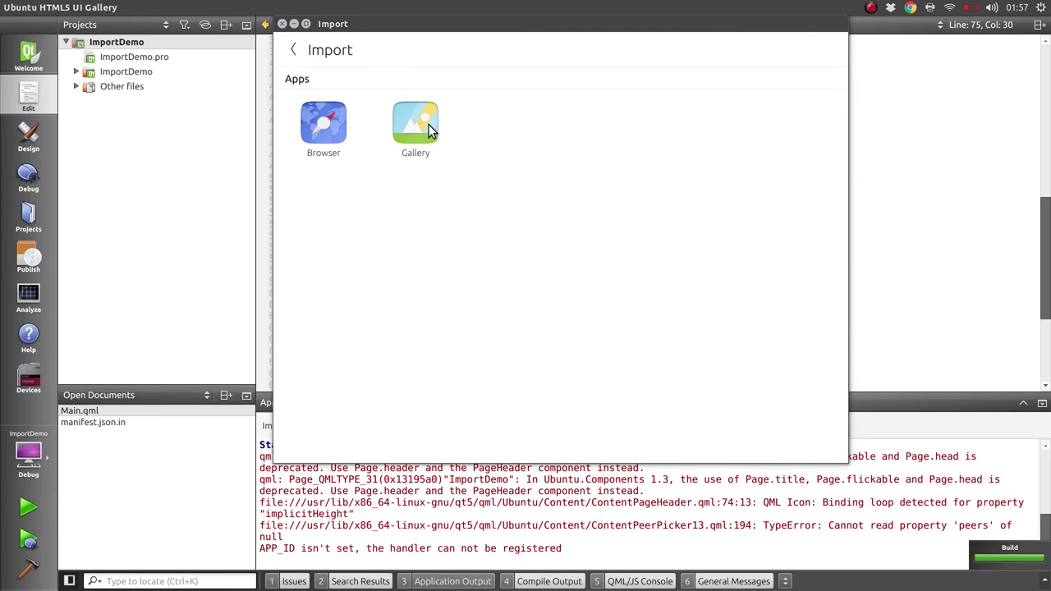
left_click(415, 123)
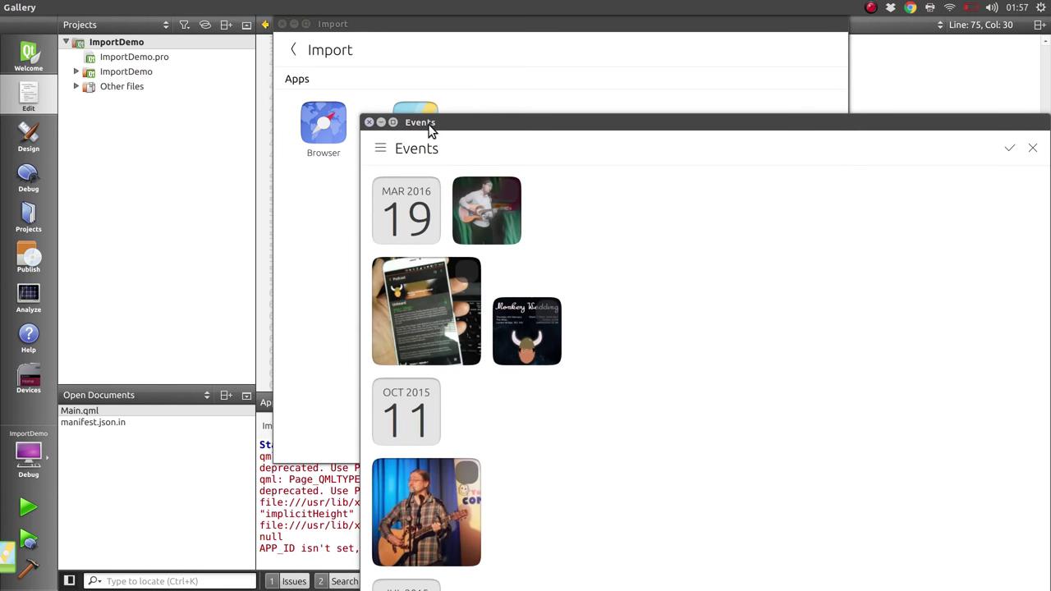
mouse_move(526, 332)
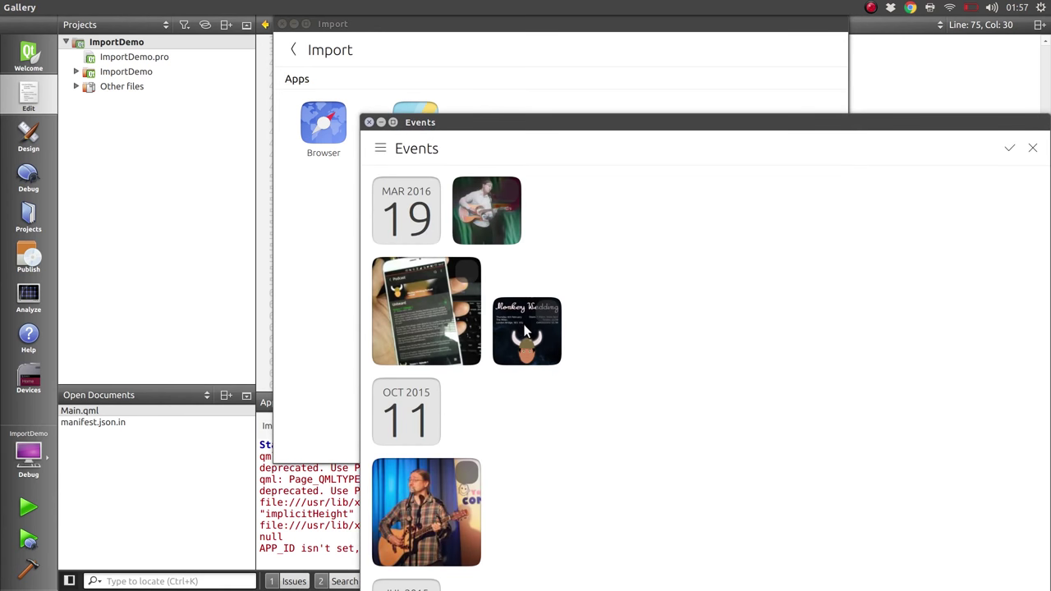
left_click(526, 332)
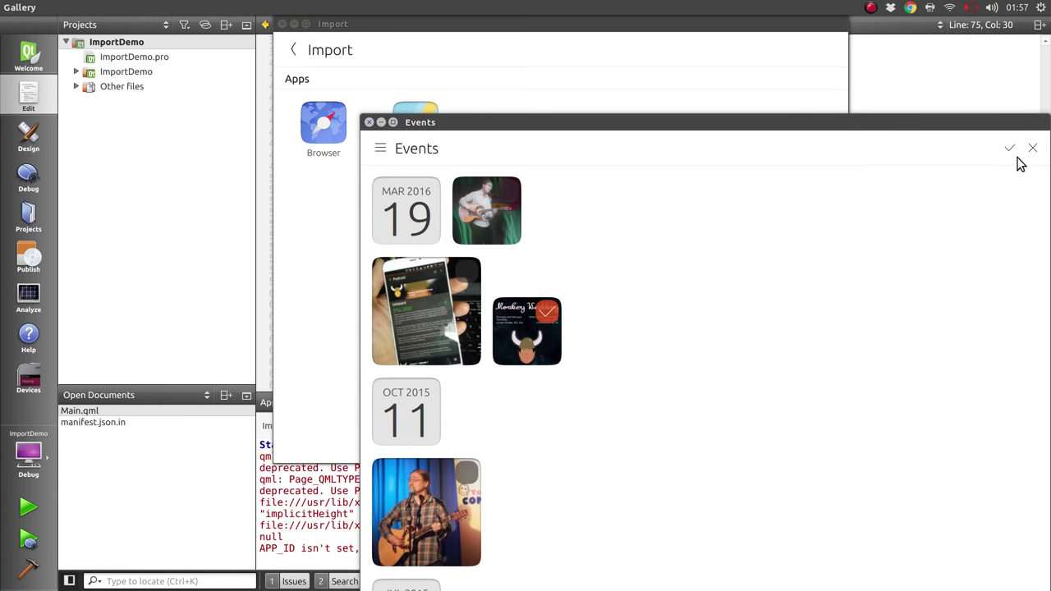
left_click(1034, 148)
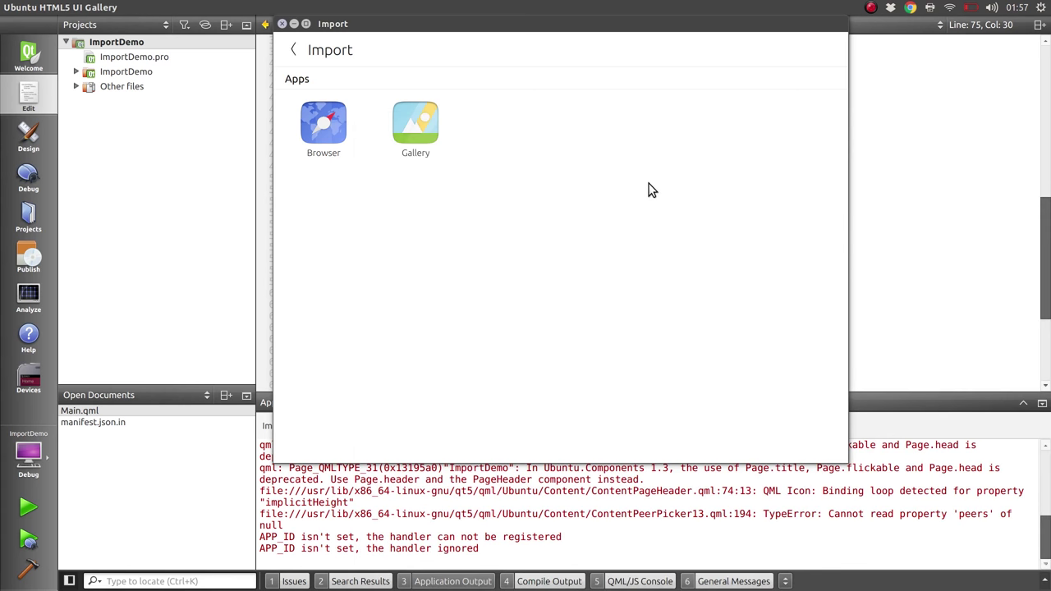
mouse_move(345, 69)
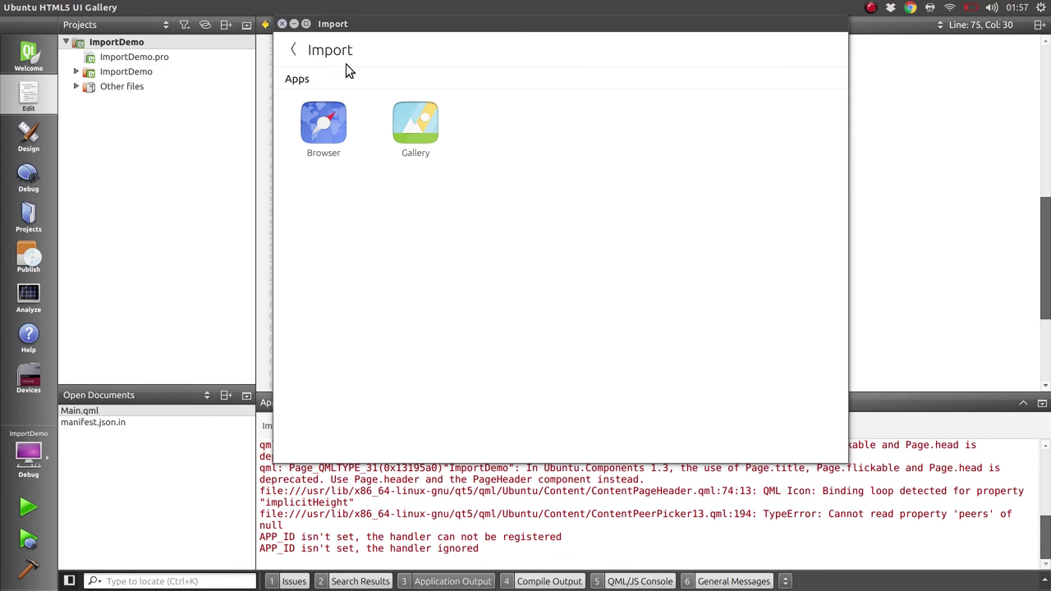
left_click(283, 23)
type("pageStack.pop()")
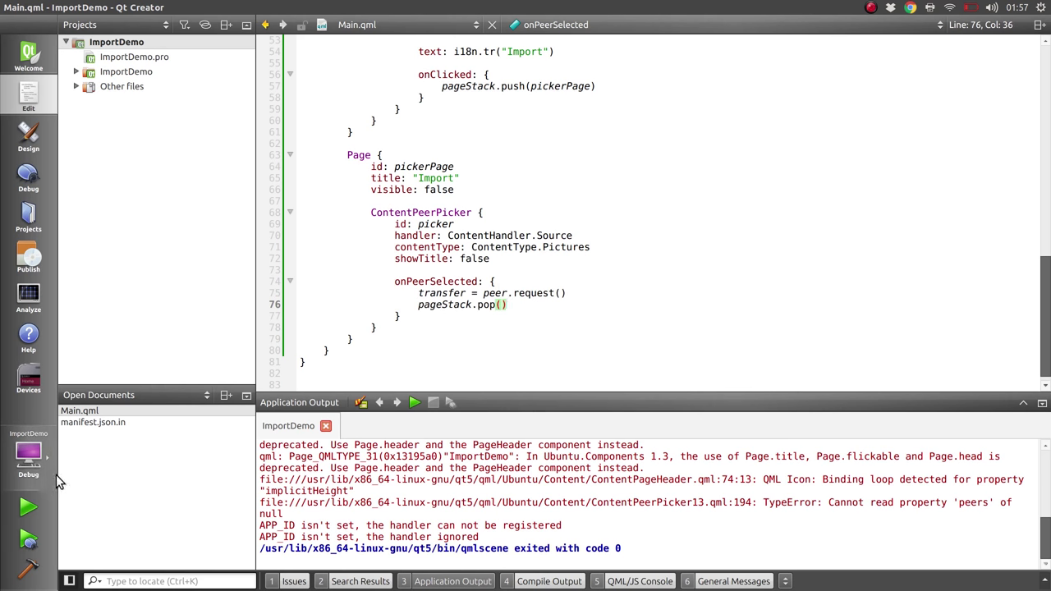
left_click(28, 506)
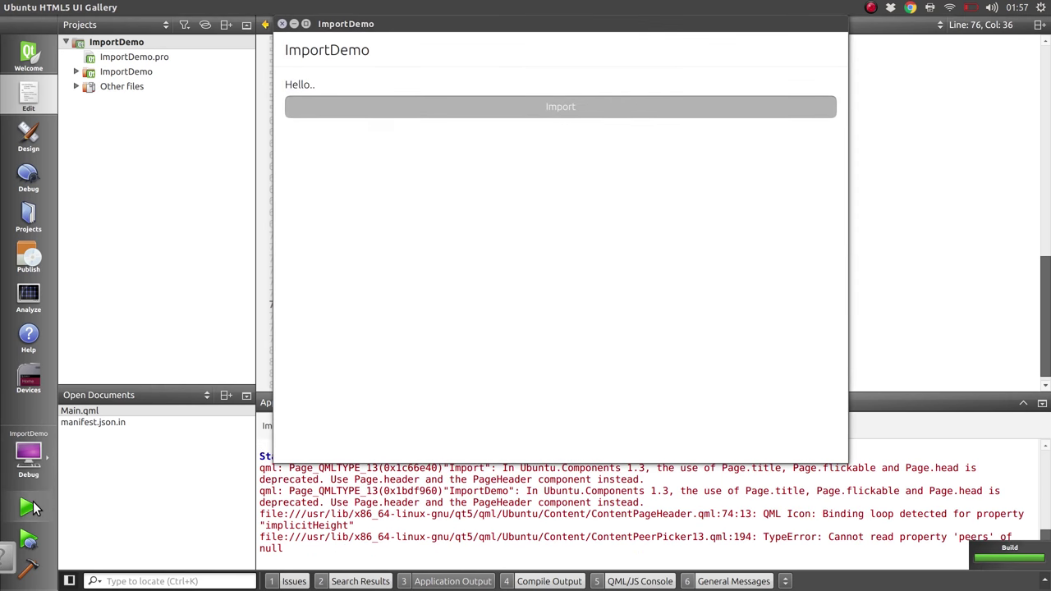
left_click(562, 105)
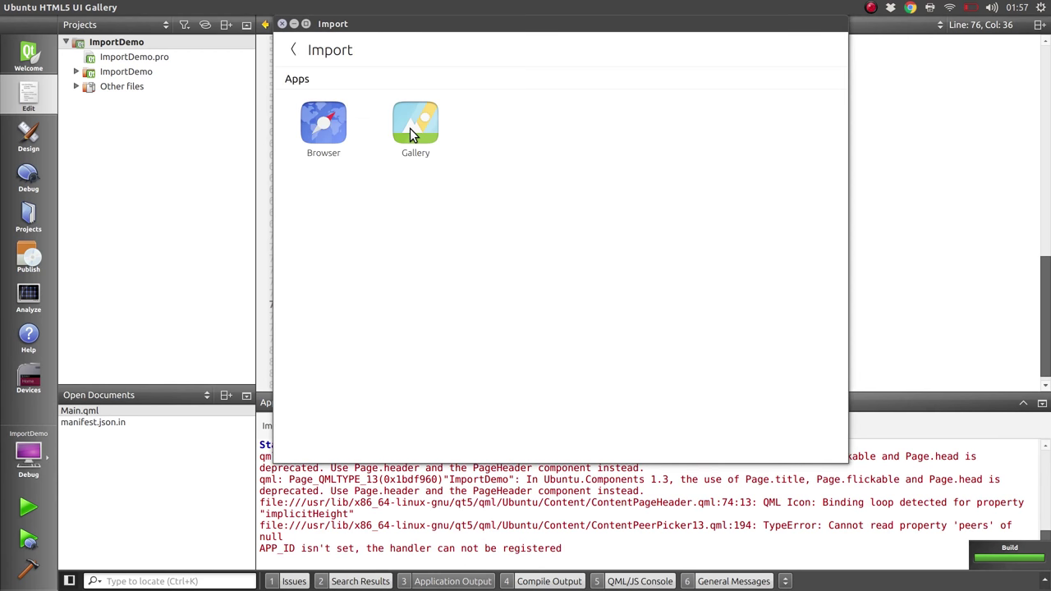
left_click(416, 123)
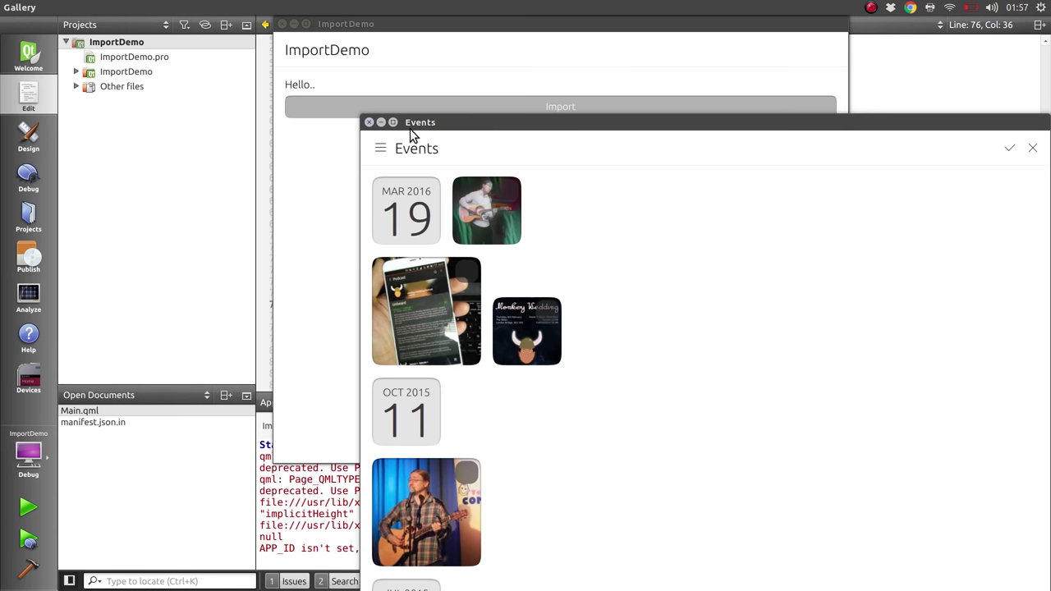
mouse_move(394, 41)
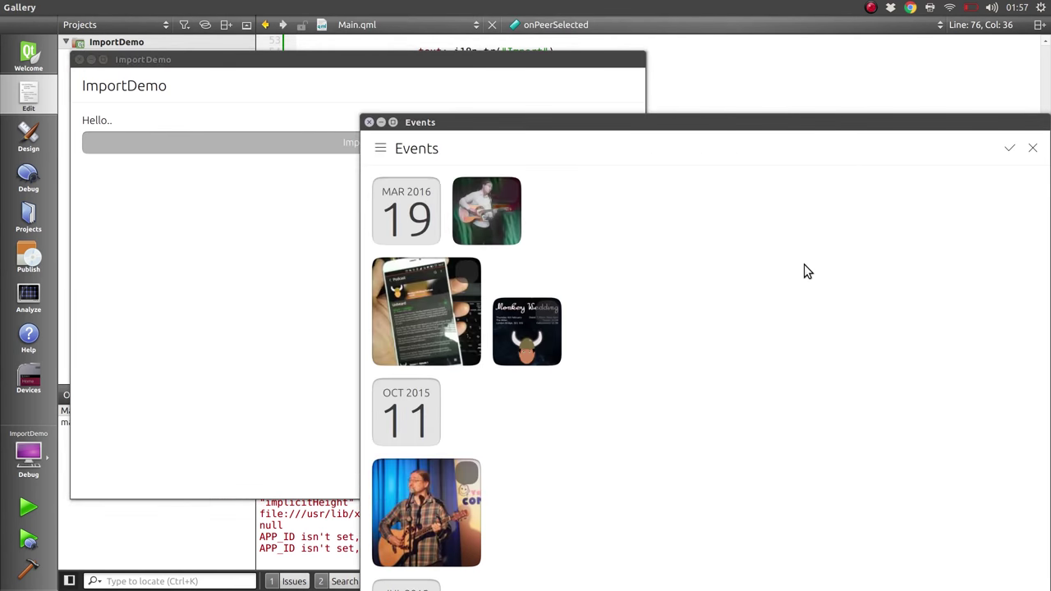
mouse_move(157, 194)
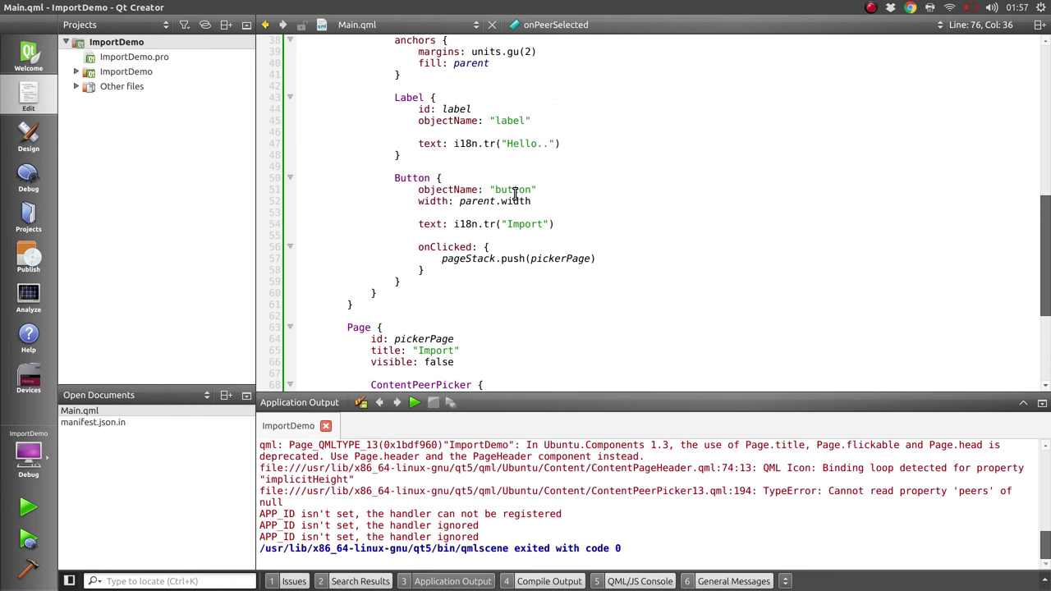
mouse_move(509, 200)
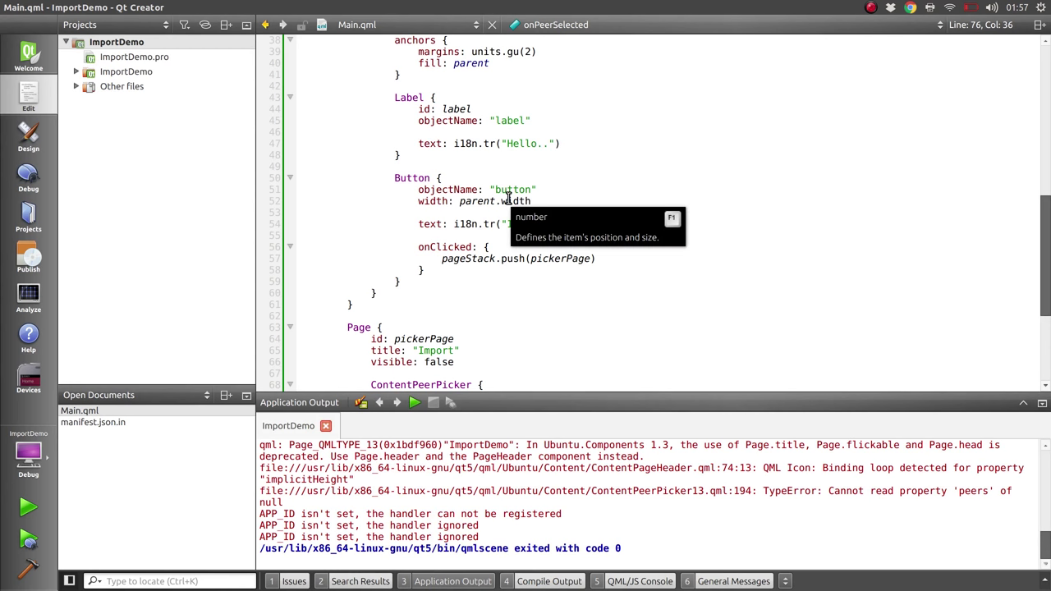
mouse_move(440, 272)
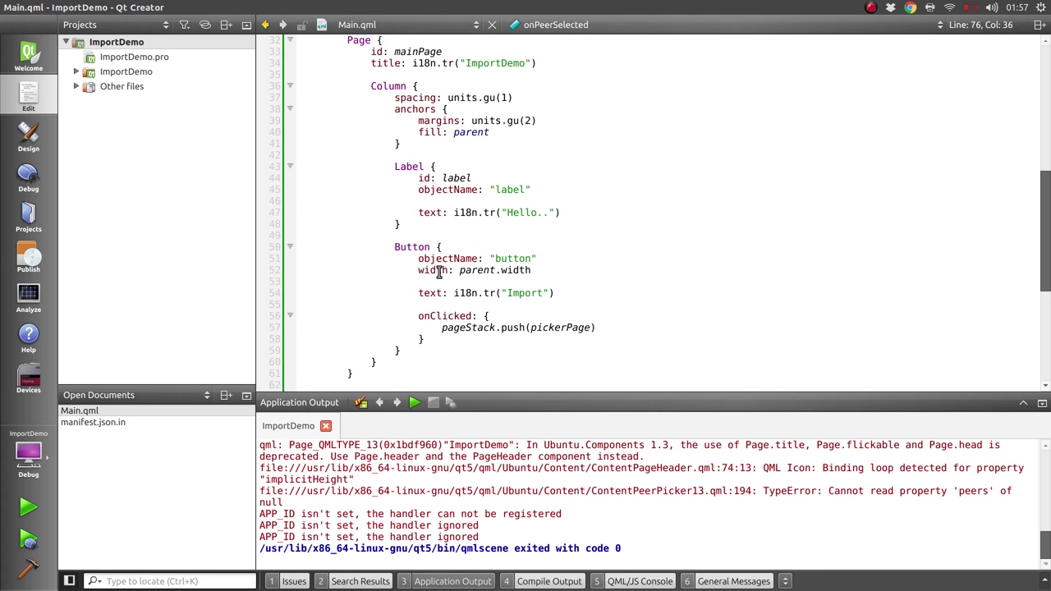
Step: Add a ContentTransferHint below the Column with anchors.fill: parent and activeTransfer: transfer
scroll("down", 3)
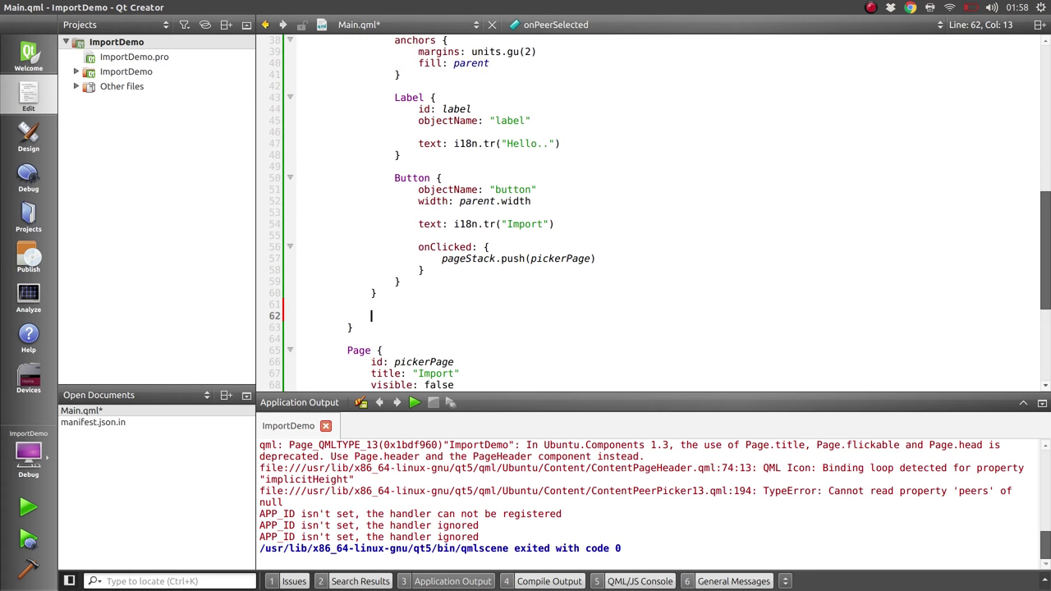
type("ContentTransferHint {")
type("anchors.fill: parent")
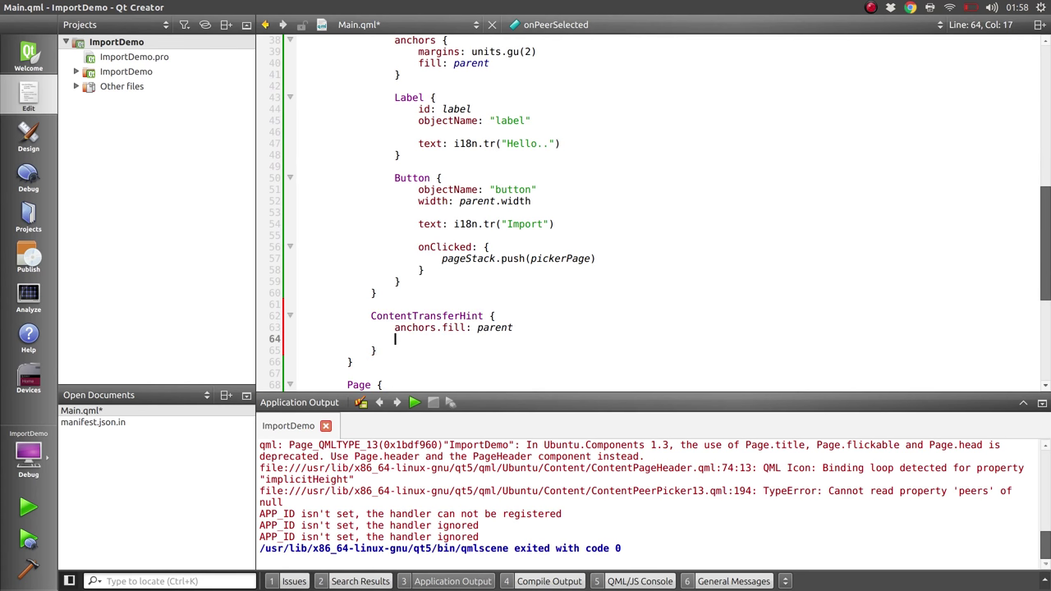
type("activeTransfer: transfer")
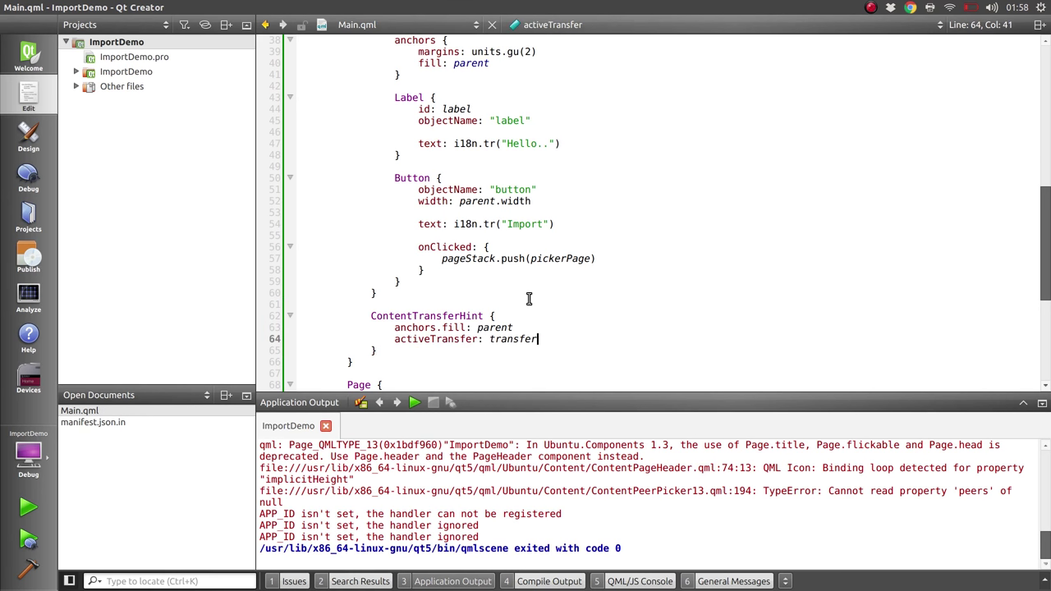
scroll("down", 3)
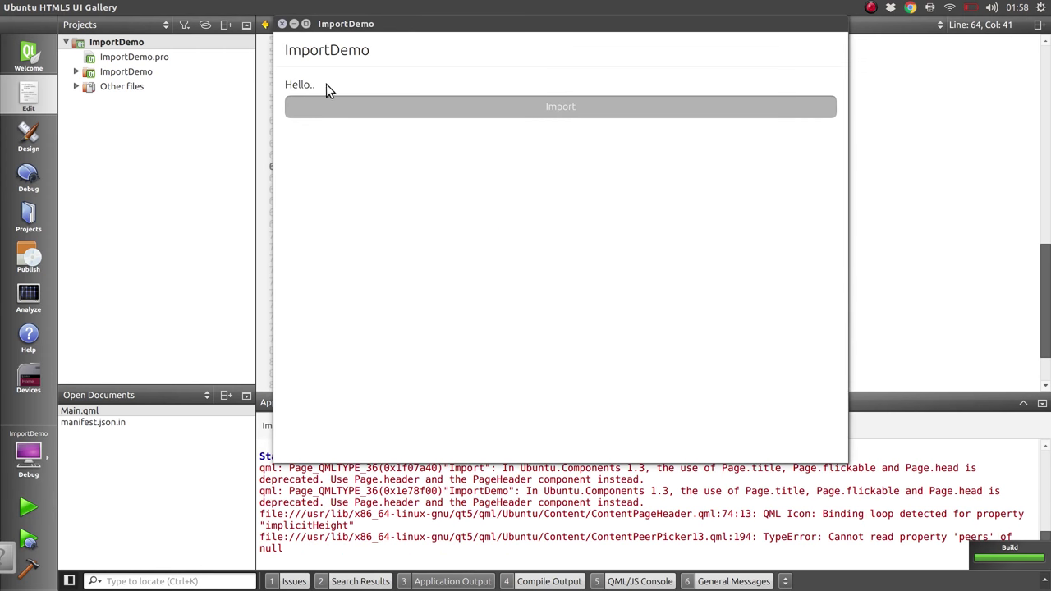
Step: Run the app, import from Gallery to see the Transfer-in-progress dialog, then cancel it
left_click(560, 105)
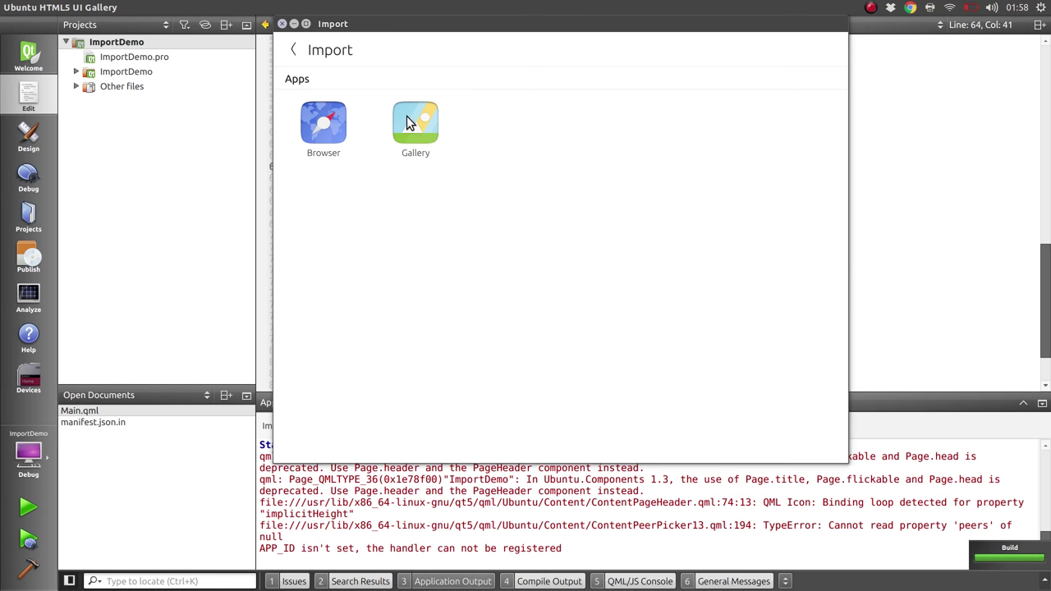
left_click(415, 123)
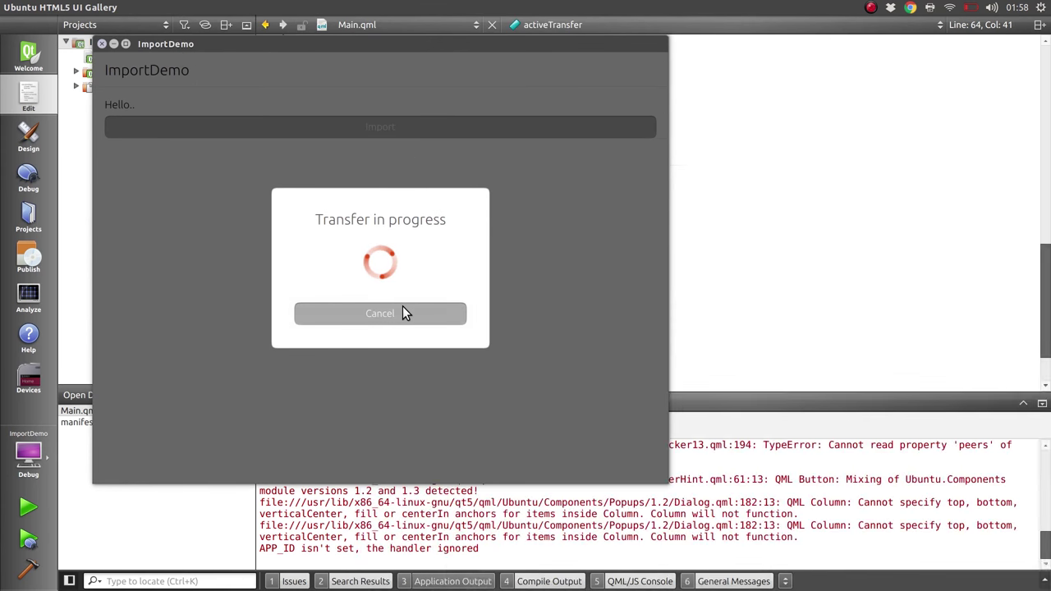
left_click(380, 312)
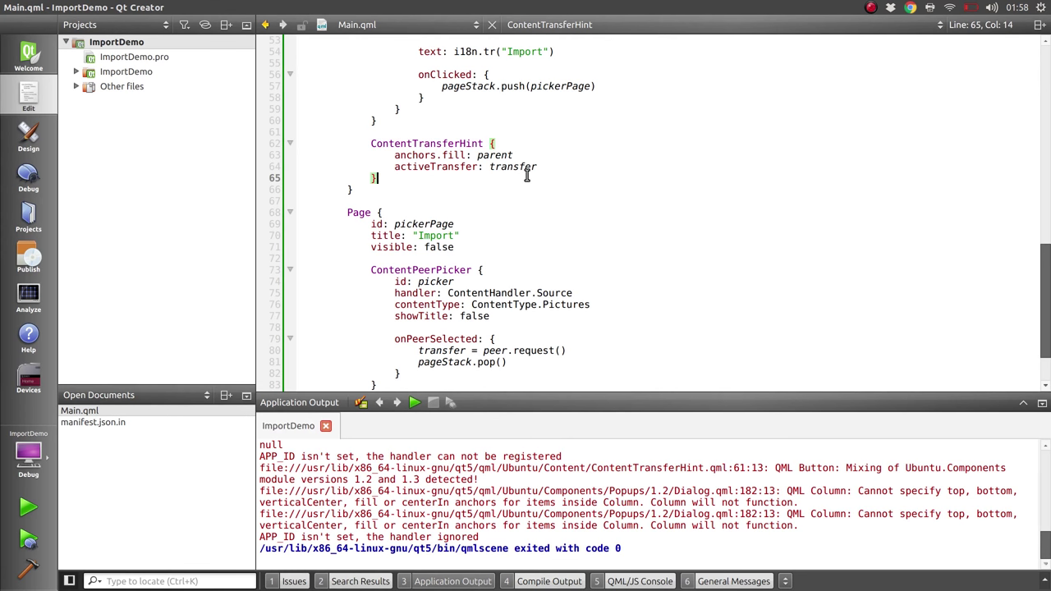
Step: Add a Connections block with target: transfer and an onStateChanged handler
type("c")
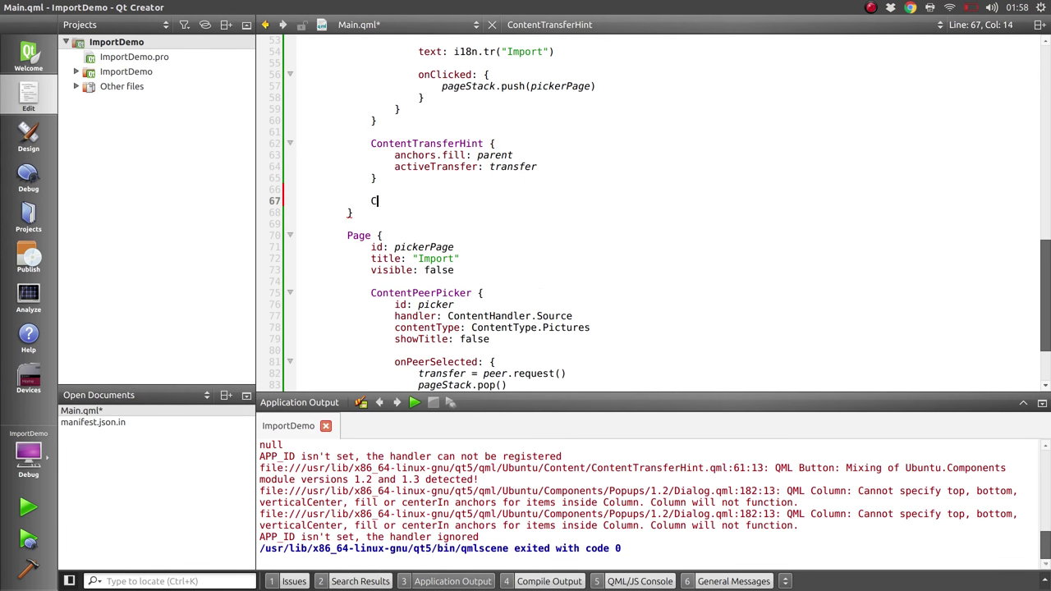
type("Connections {")
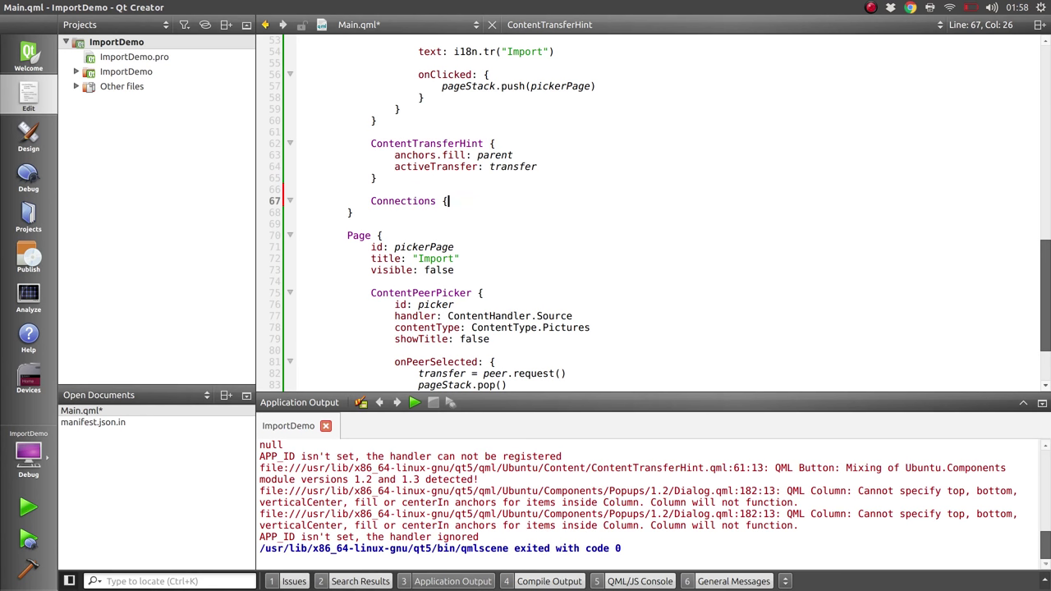
type("tar")
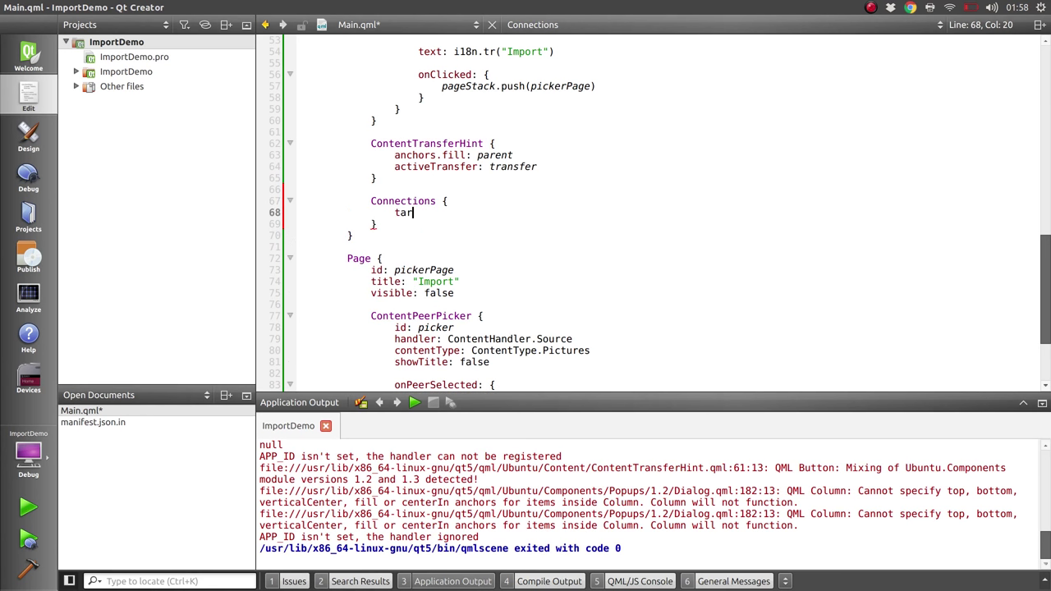
type("get: transfer")
type("on")
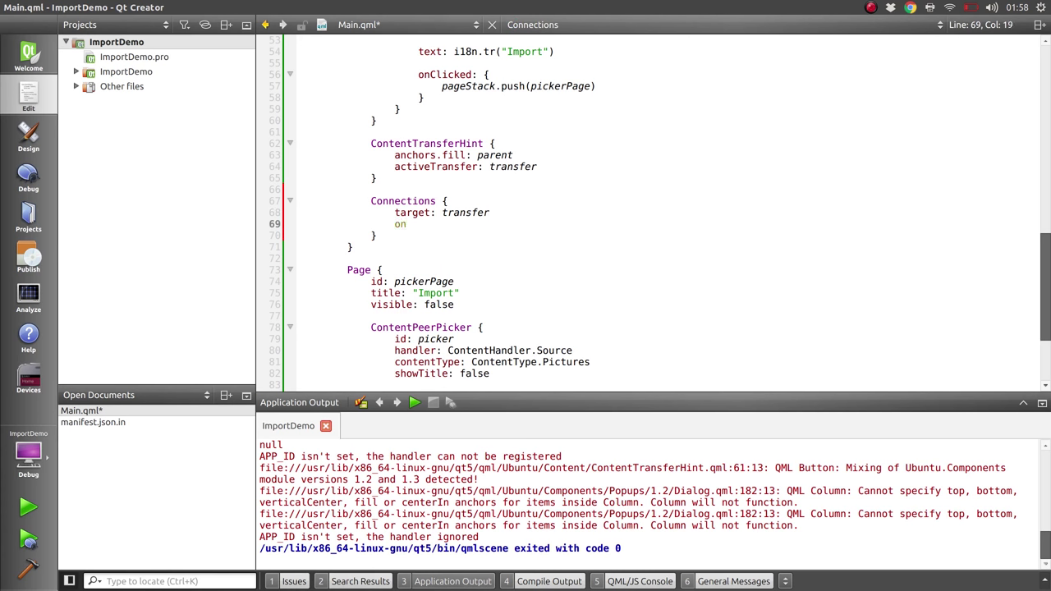
type("StateChanged: {")
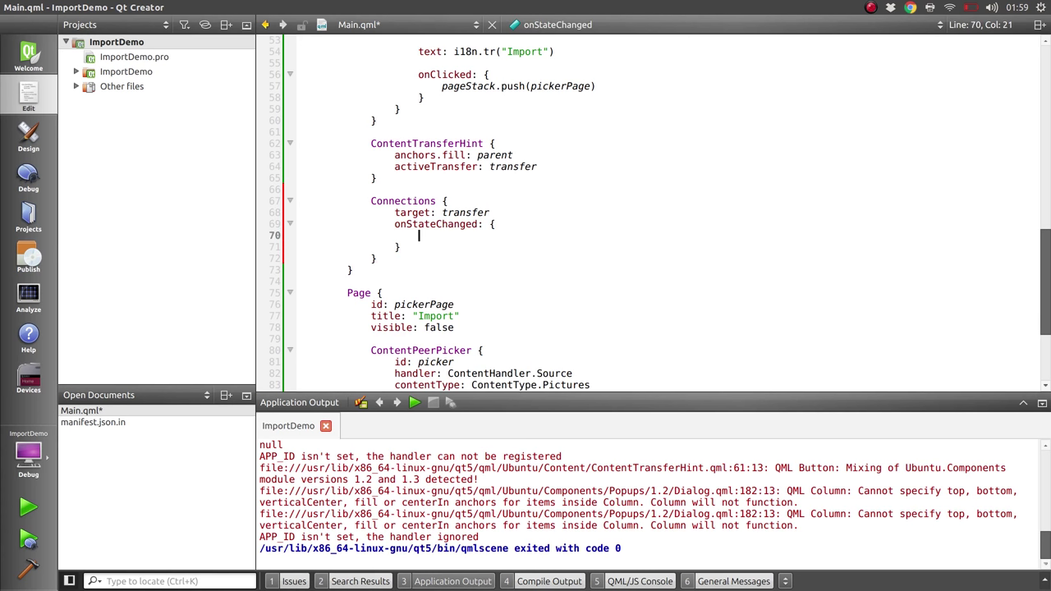
Step: Inside onStateChanged check 'if (transfer.state === ContentTransfer.Charged) {}' with an empty body
type("if (transfer.s")
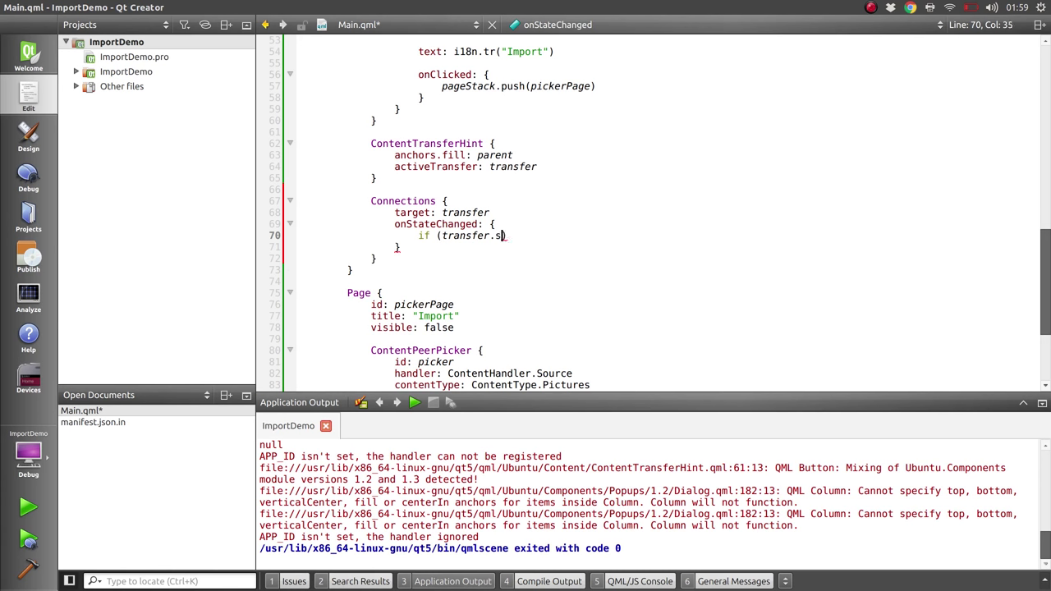
type("tate ===")
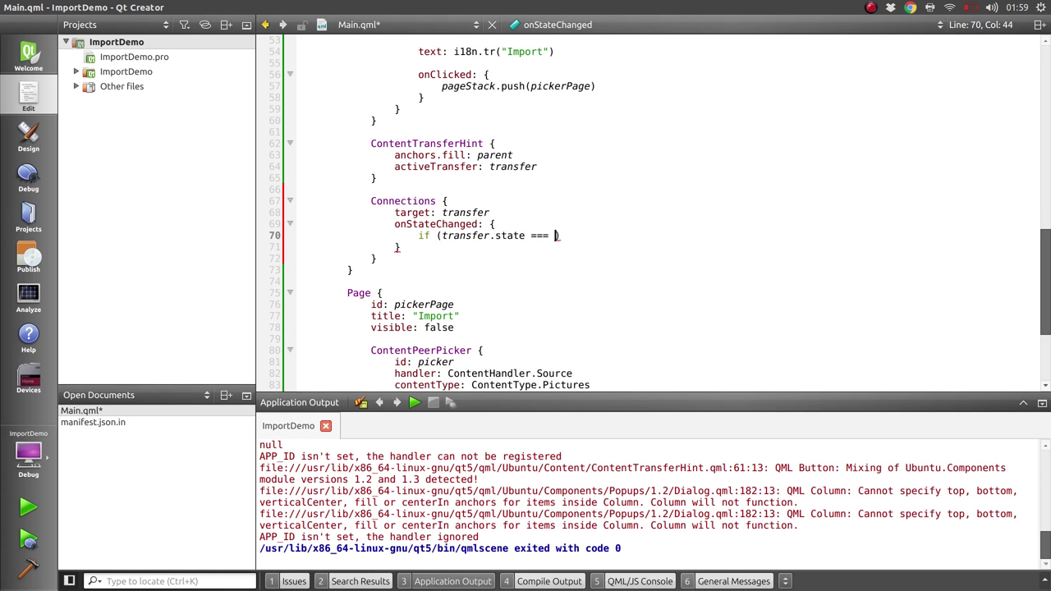
type("Conten")
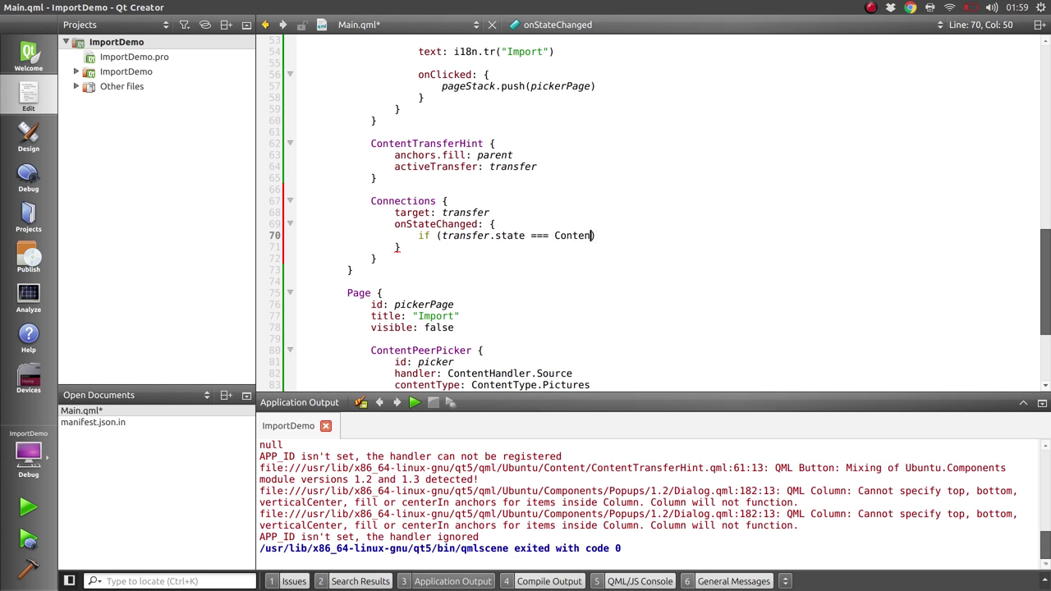
type("Transfer.)")
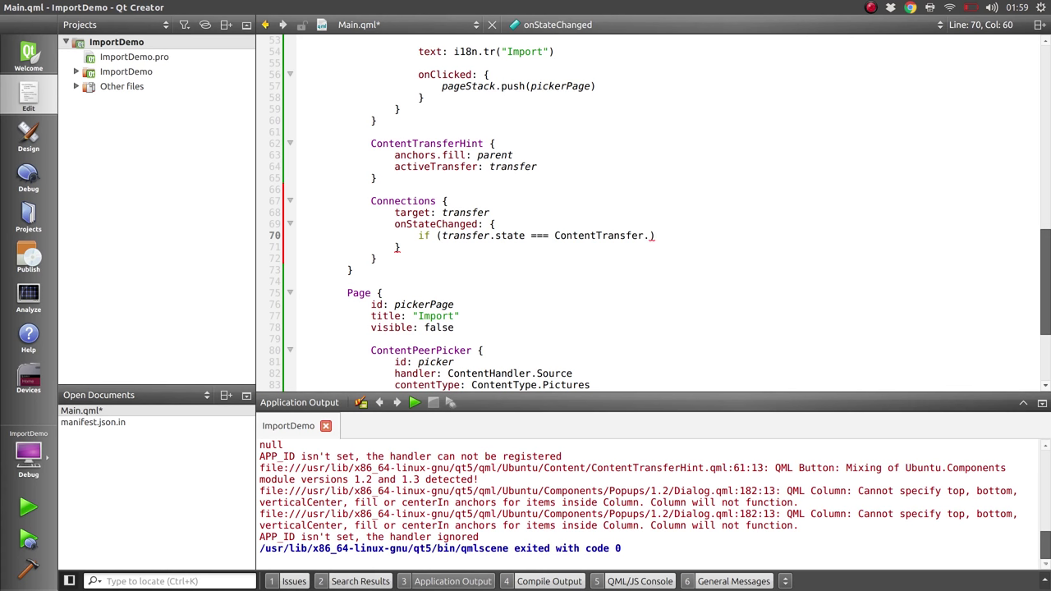
type("Charged")
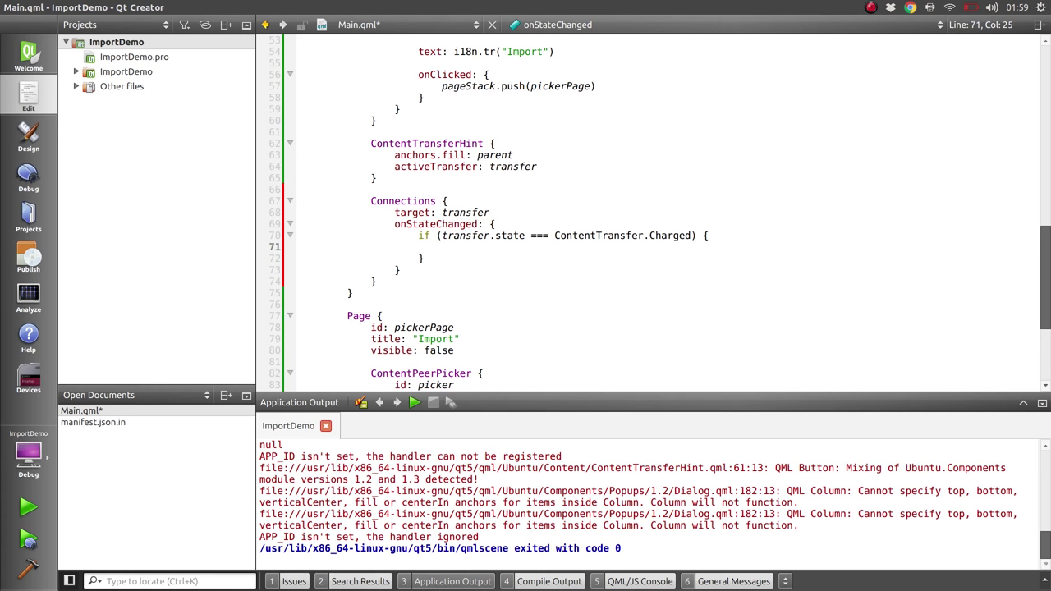
left_click(442, 247)
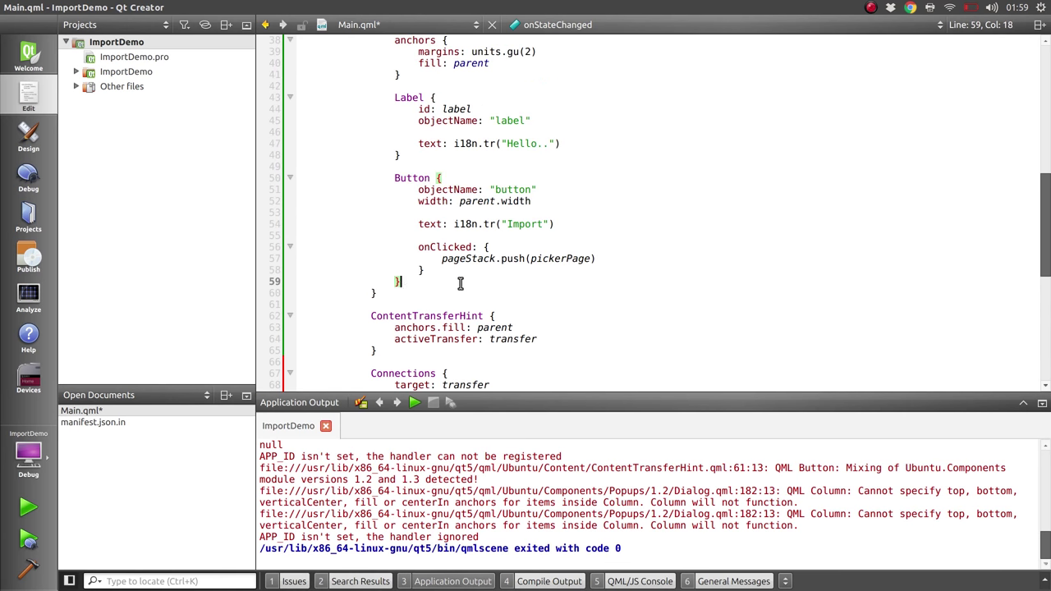
Step: Add Image { id: image; width: parent.width; fillMode: Image.PreserveAspectFit } after the Button block
type("Image {")
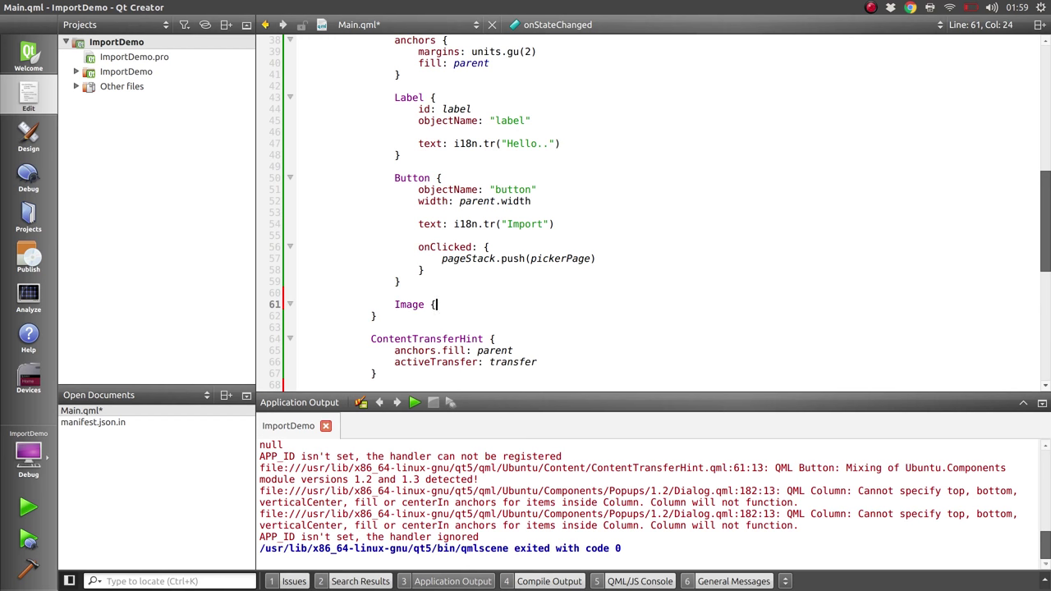
type("id: image")
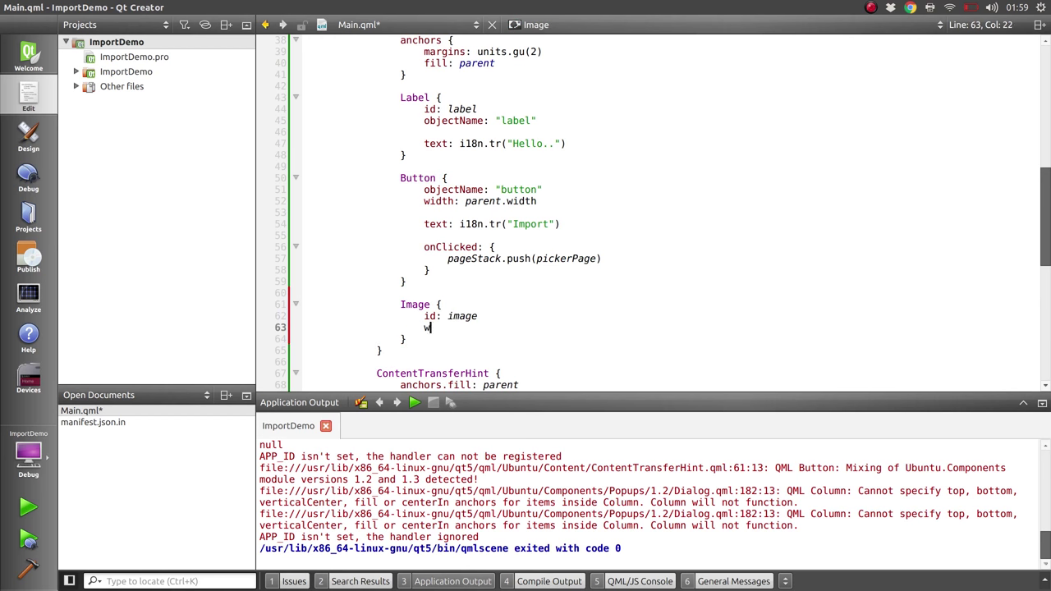
type("idth: parent")
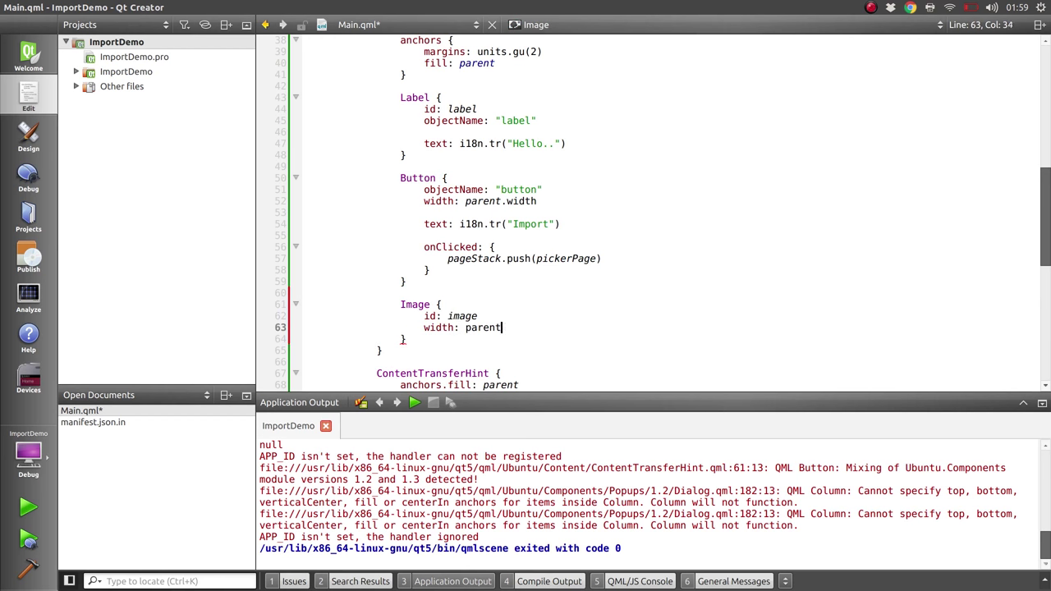
type("w")
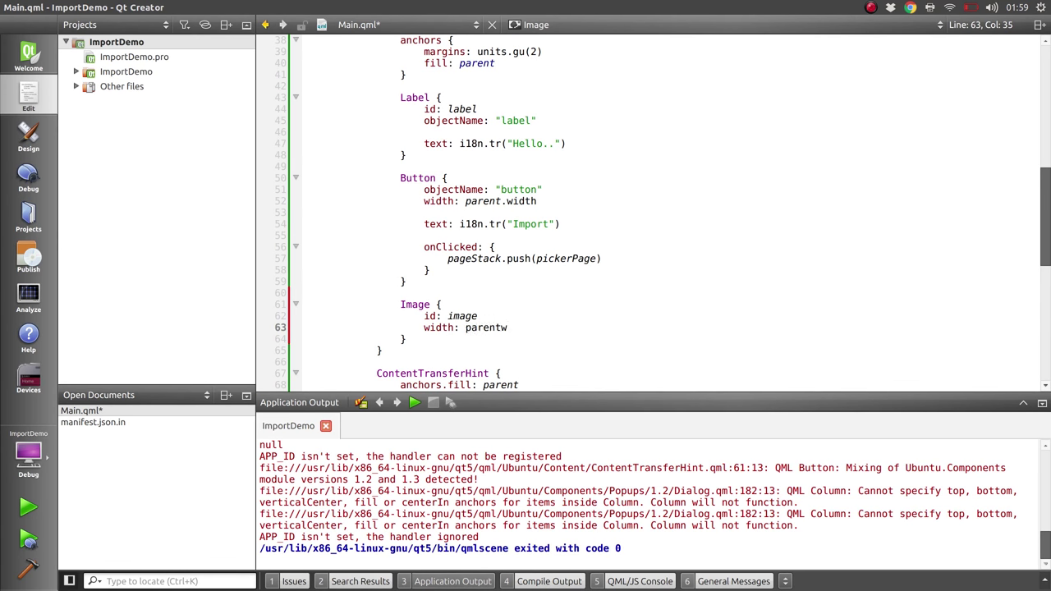
type(".width")
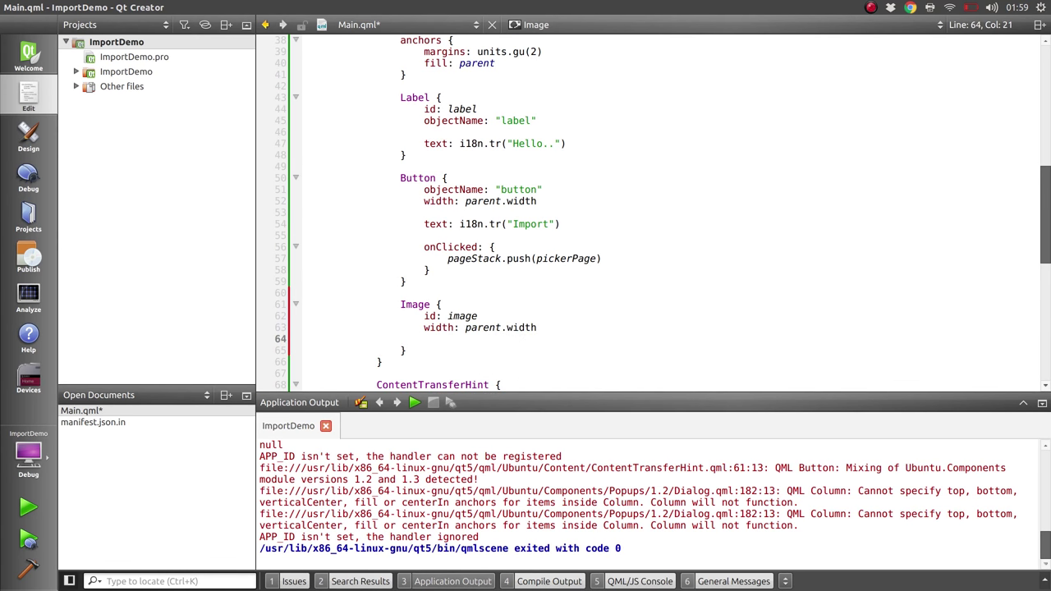
type("fillMode:")
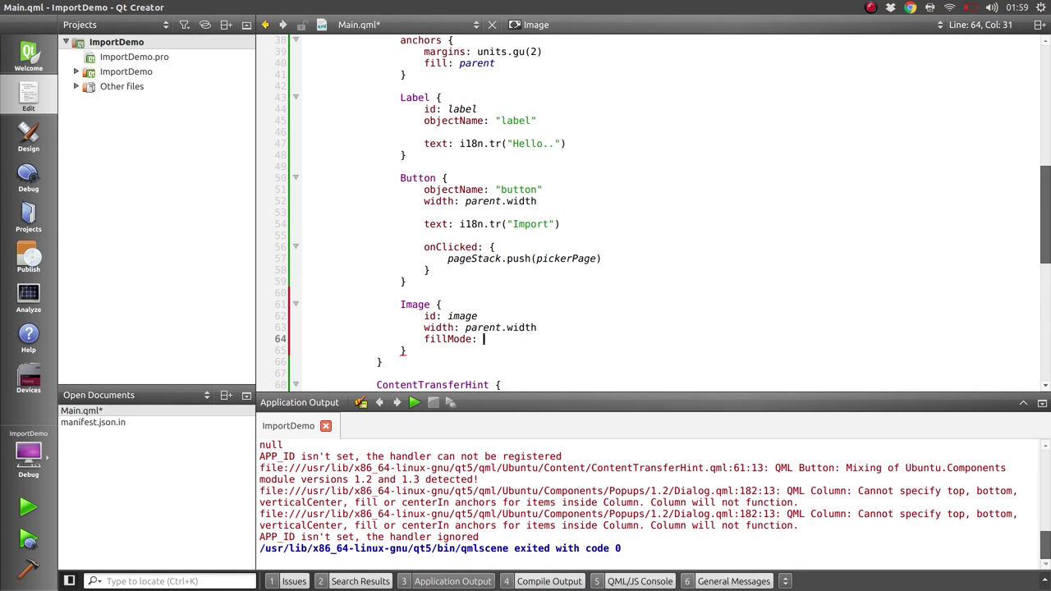
type("Image.")
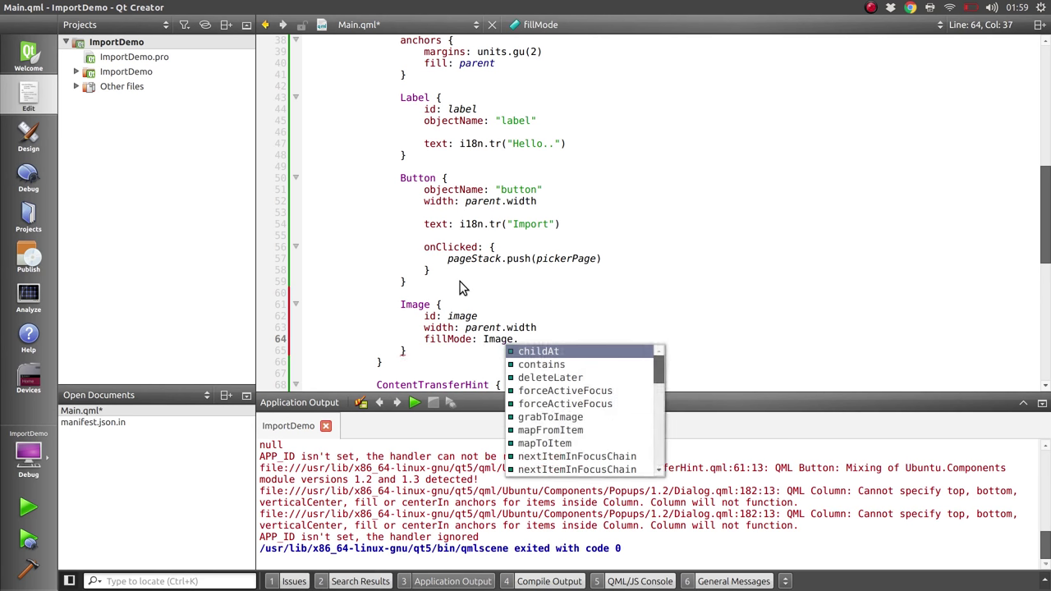
type("Pre")
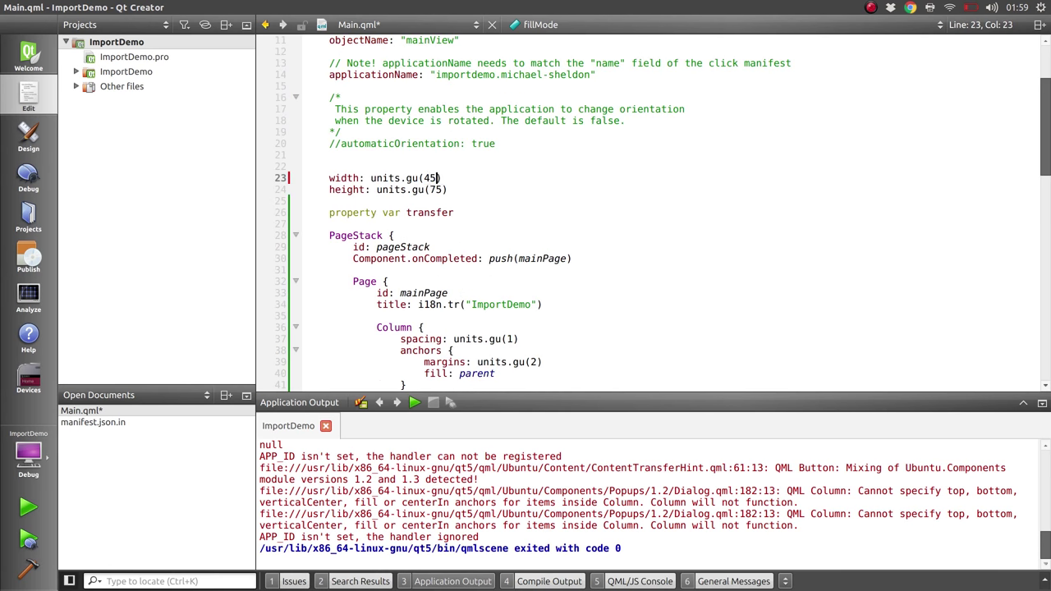
scroll("down", 3)
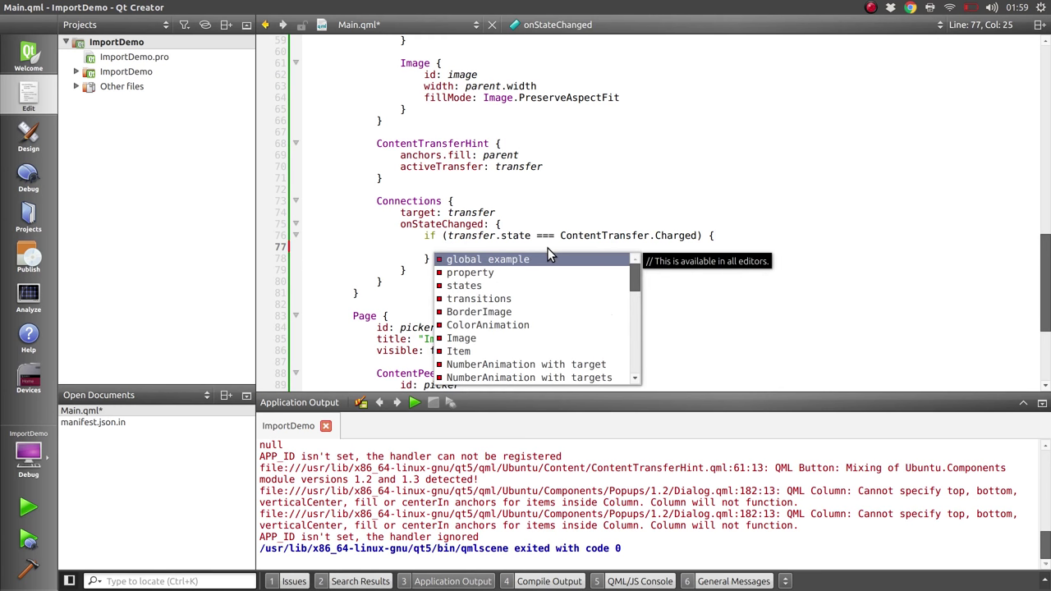
Step: Inside the Charged check, assign image.source = transfer.items[0].url
type("image.source =")
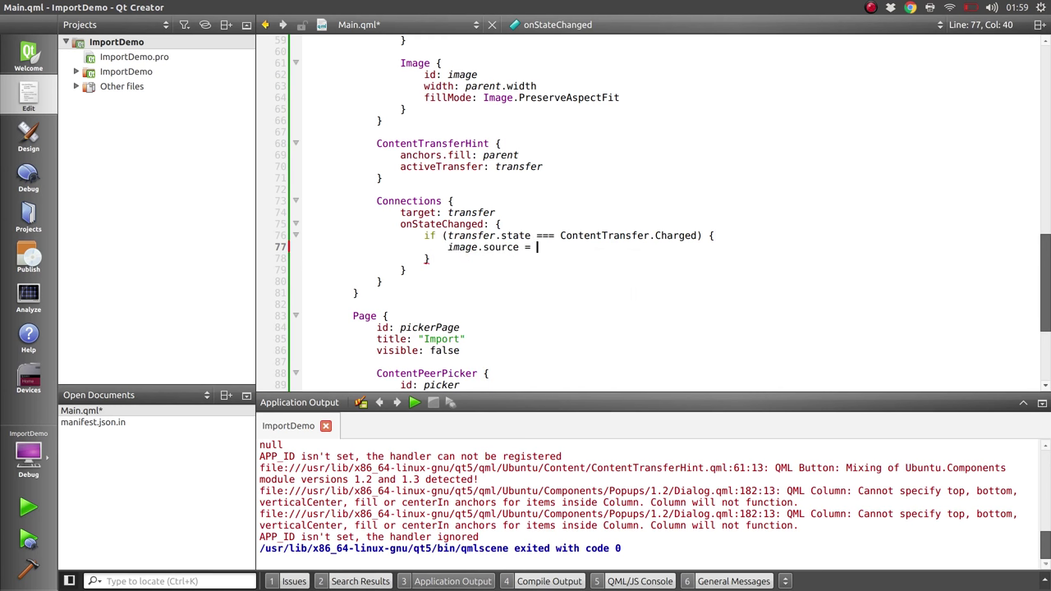
type("transfer")
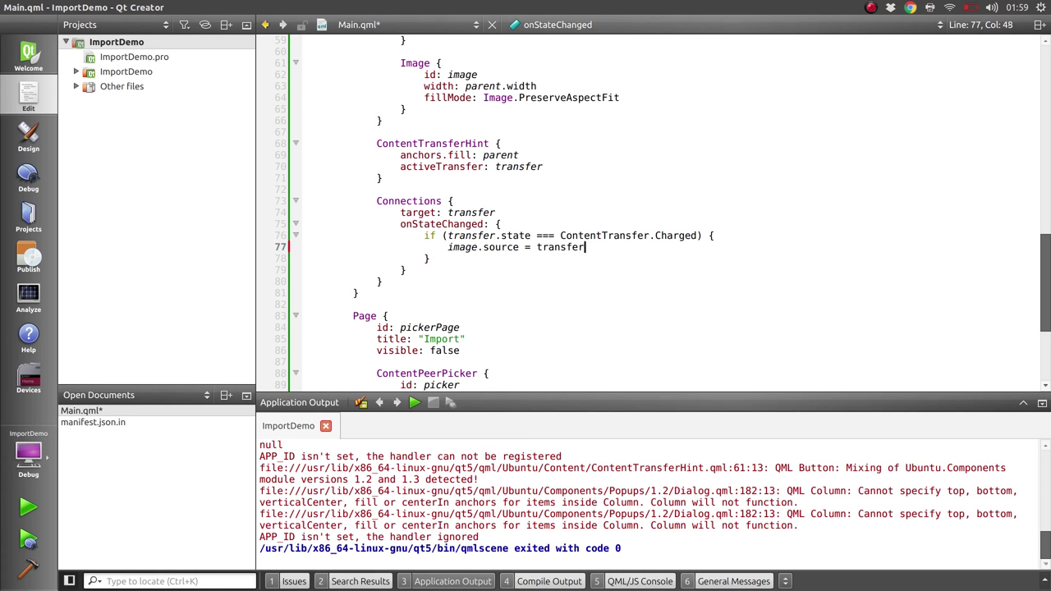
type(".")
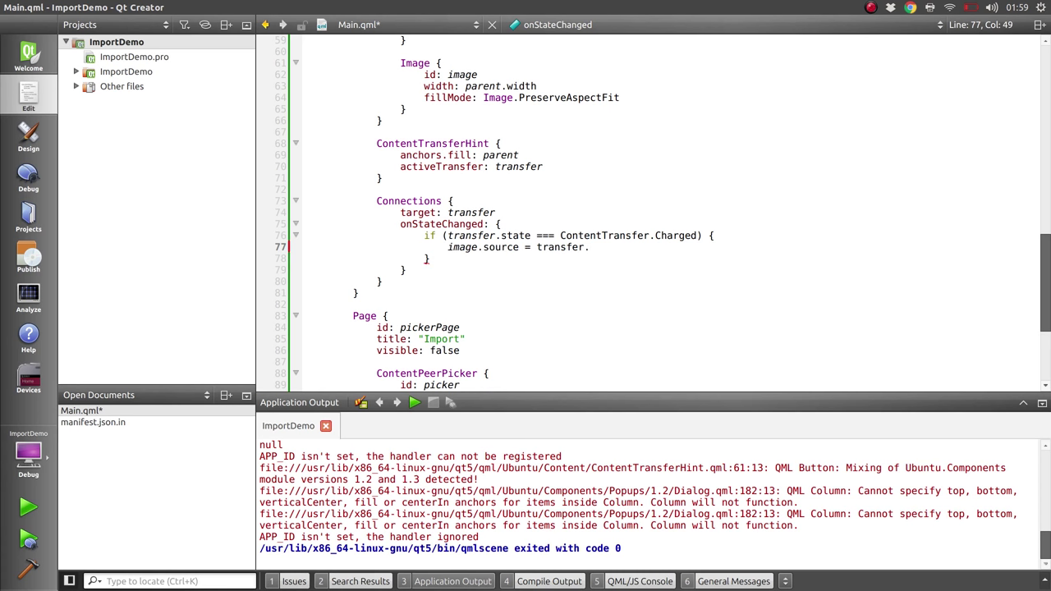
type("items[0].url")
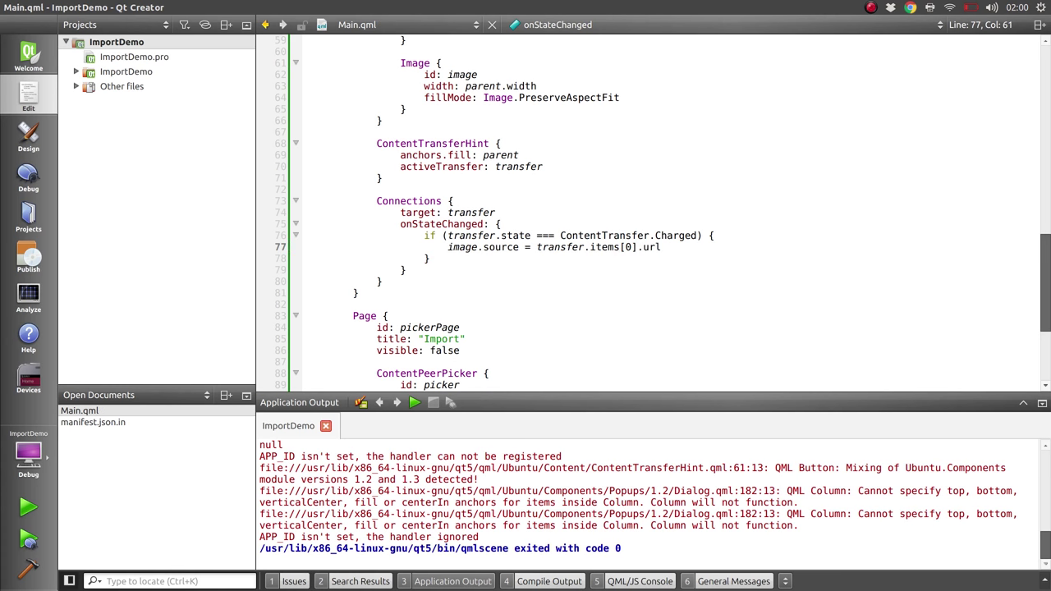
mouse_move(85, 442)
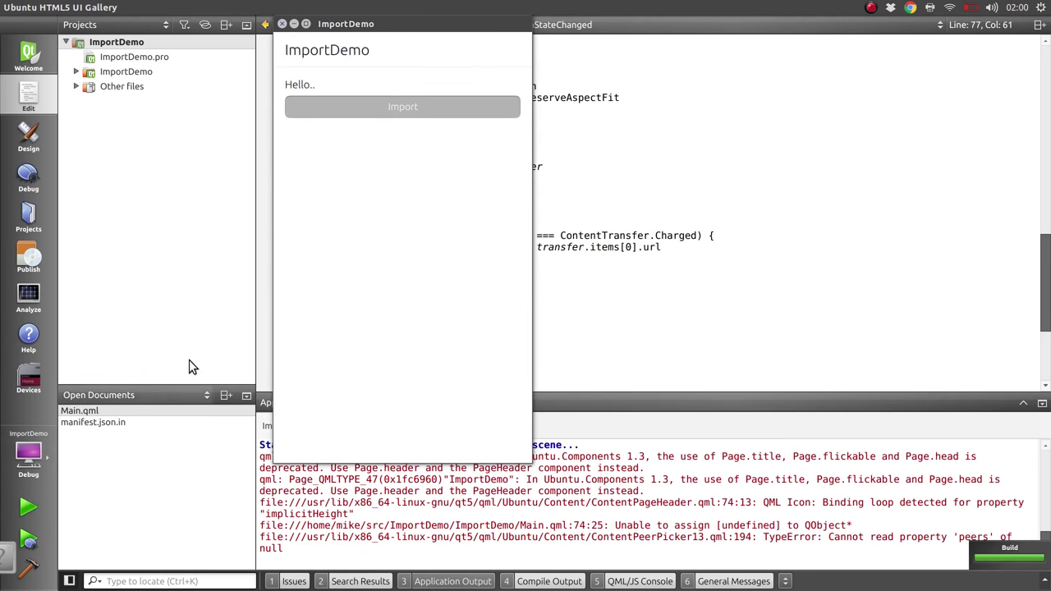
Step: In the running ImportDemo, import a Gallery picture, then start a second Gallery import
left_click(402, 107)
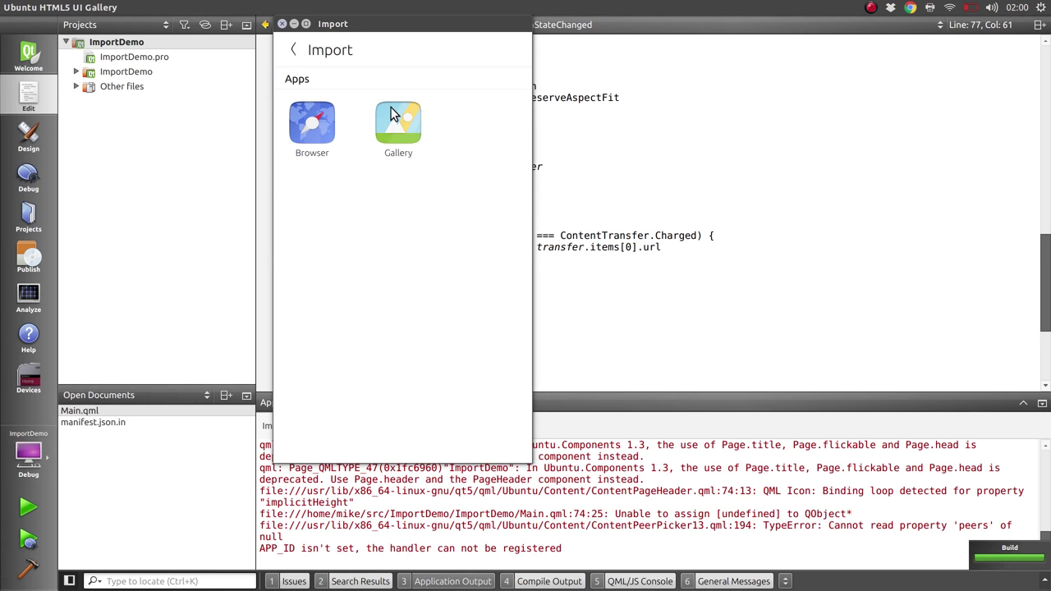
left_click(397, 123)
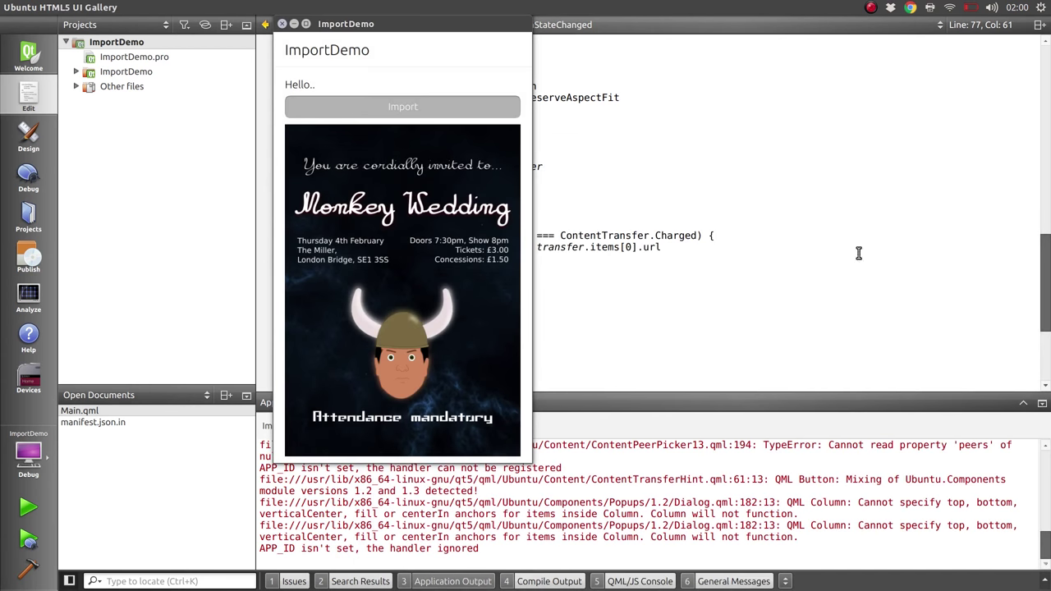
mouse_move(533, 290)
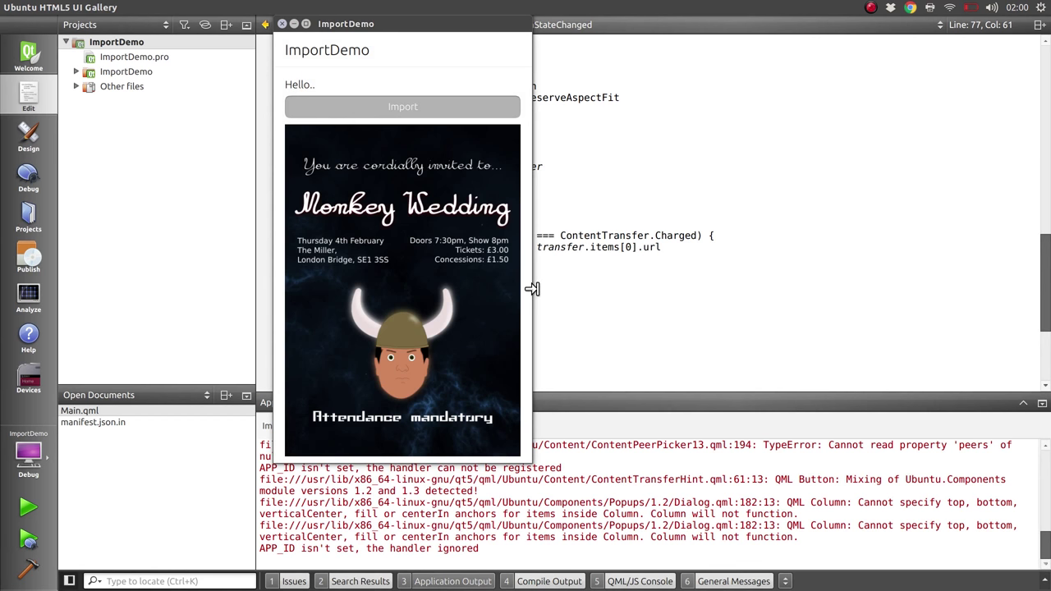
left_click(402, 105)
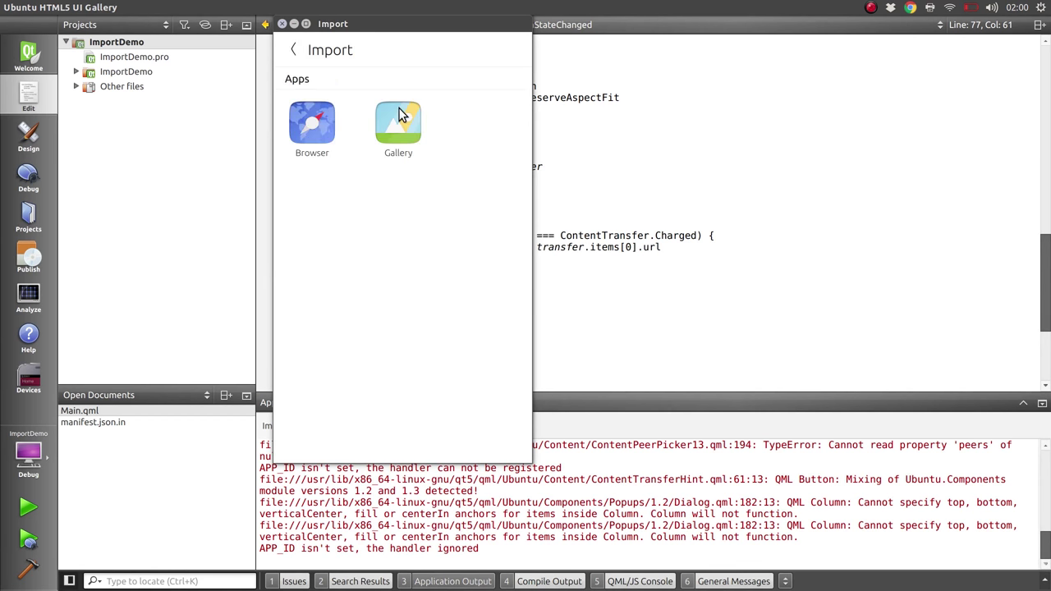
left_click(398, 123)
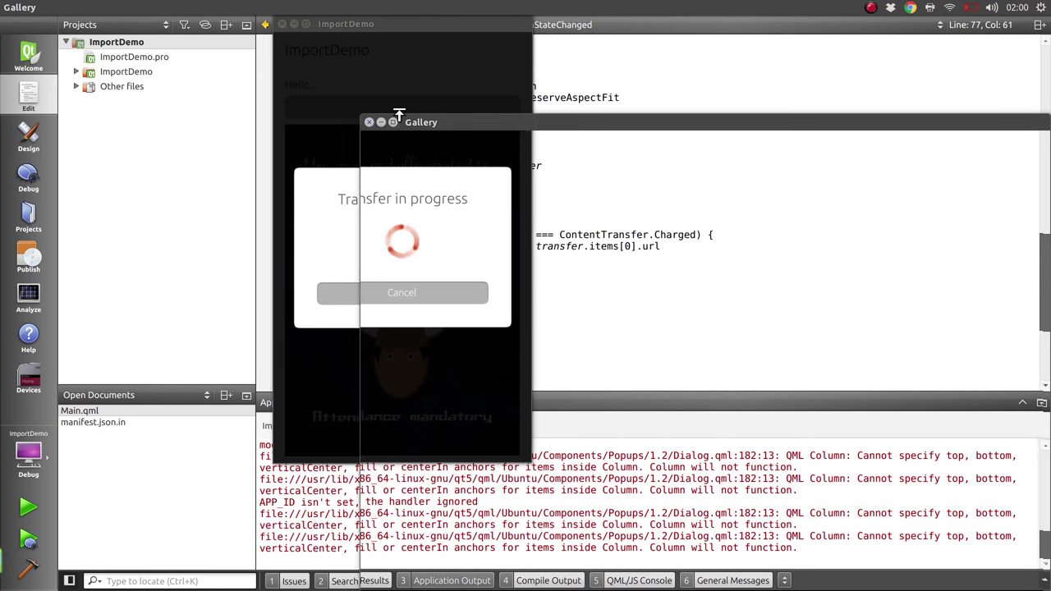